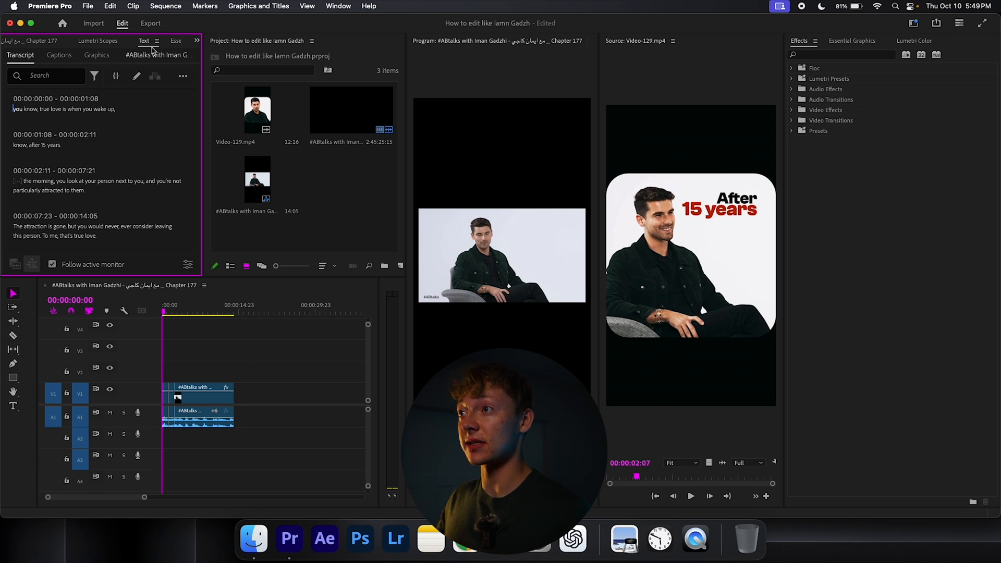
Step: Search the interview transcript for pauses, then create single-word captions from it
{"action": "left_click", "coordinate": [338, 5]}
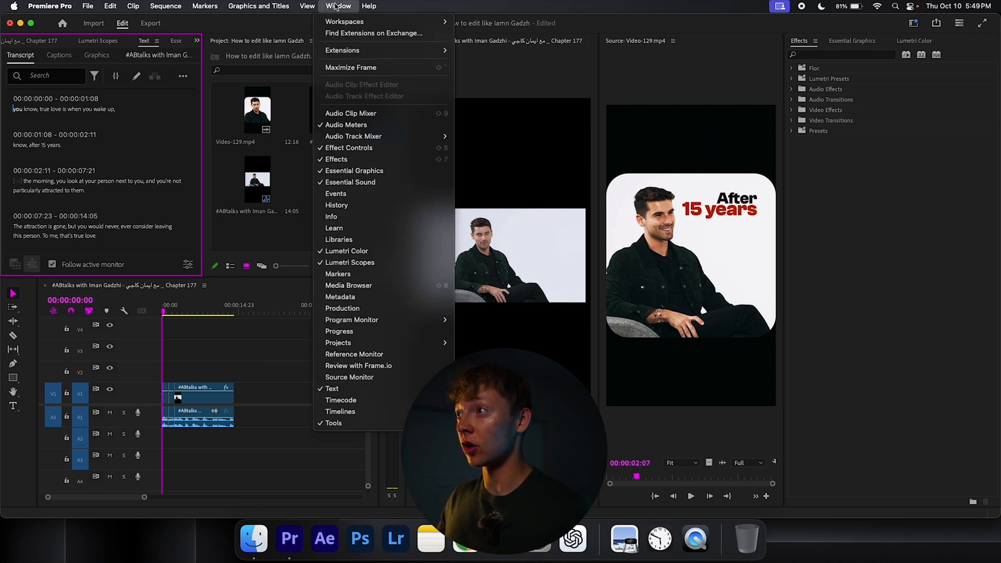
{"action": "mouse_move", "coordinate": [332, 388]}
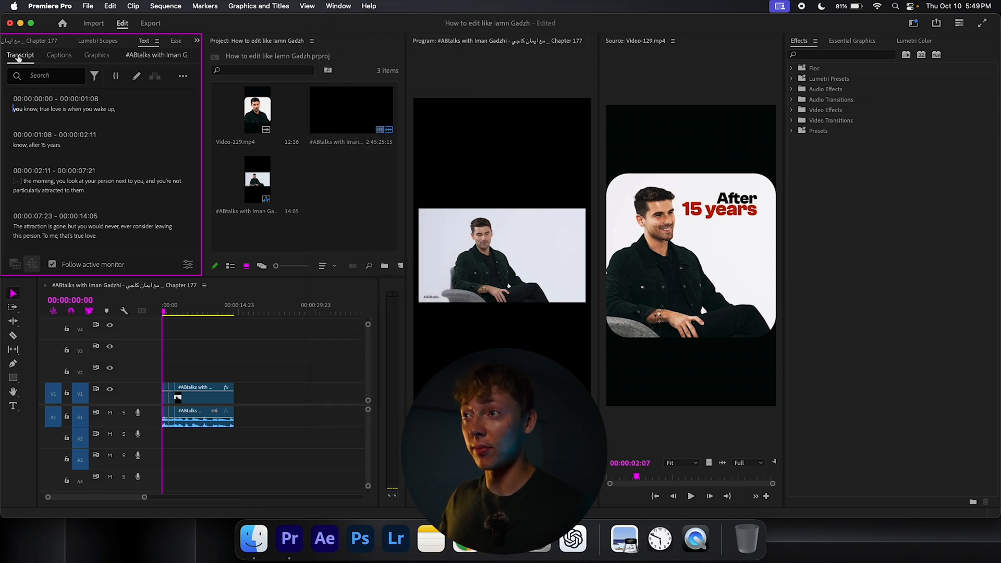
{"action": "mouse_move", "coordinate": [78, 120]}
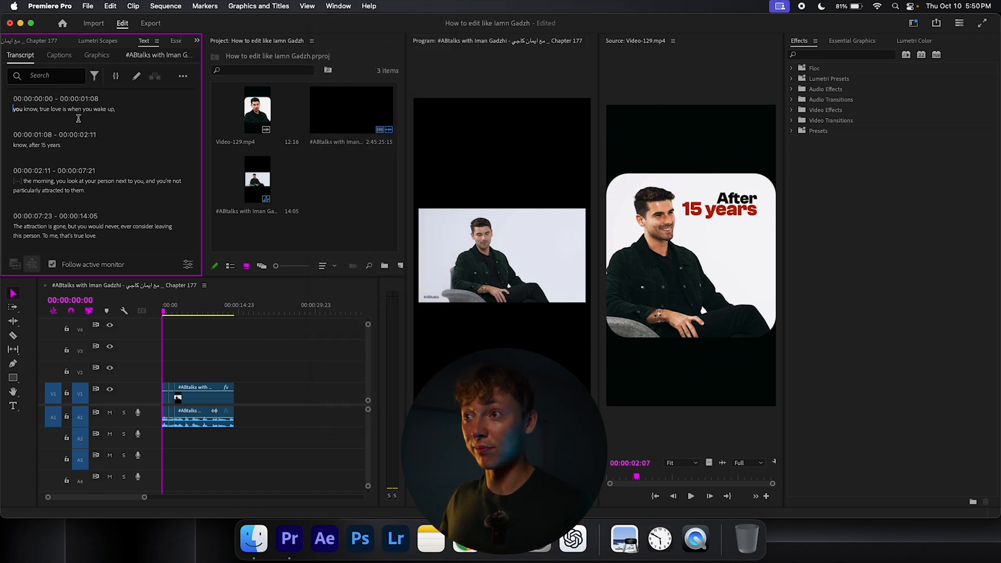
{"action": "left_click", "coordinate": [93, 76]}
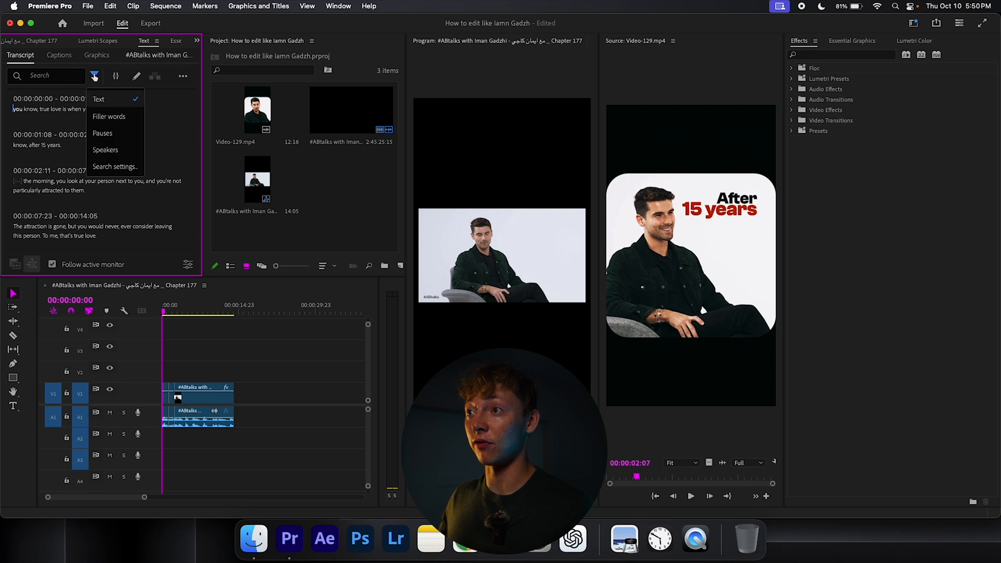
{"action": "left_click", "coordinate": [102, 133]}
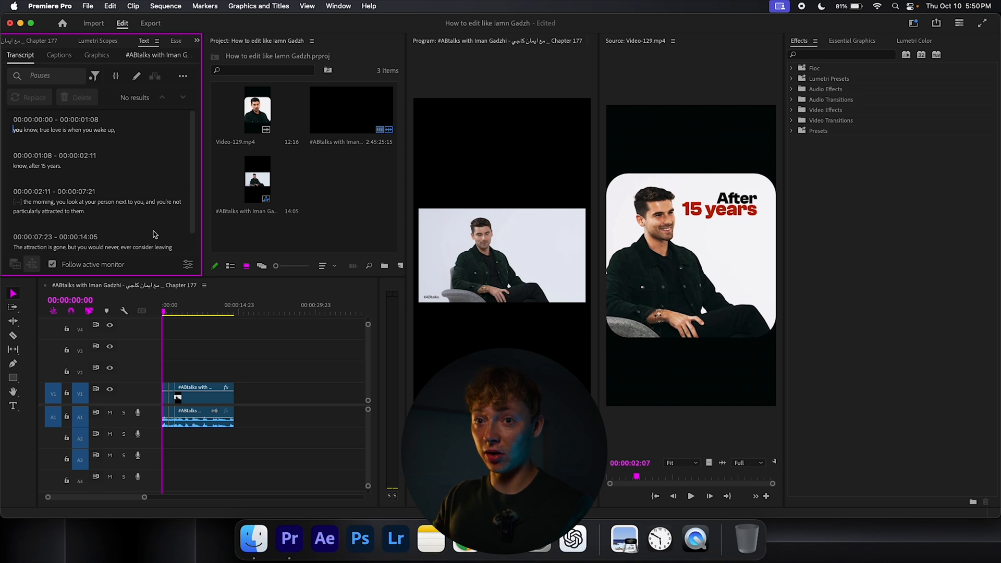
{"action": "left_click", "coordinate": [59, 55]}
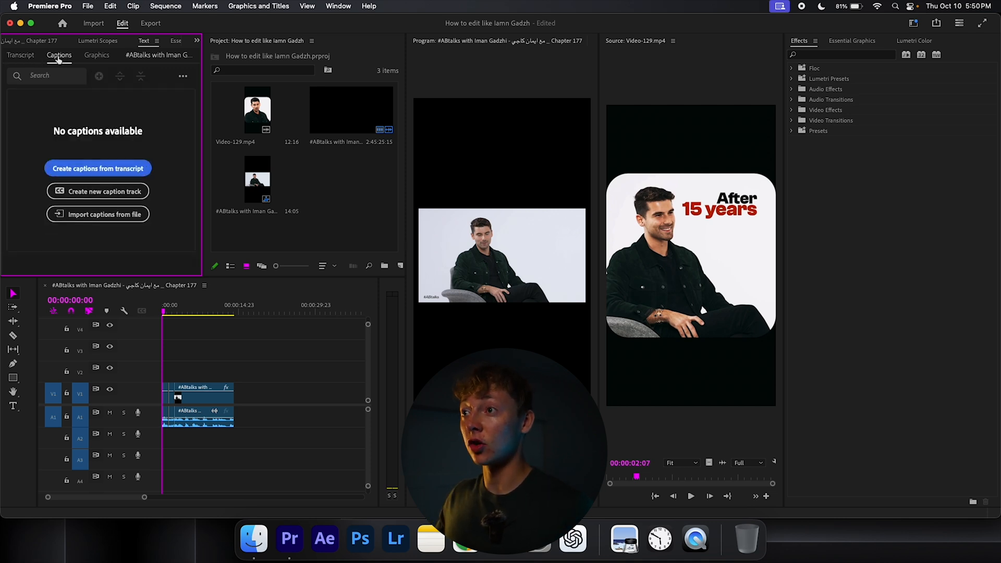
{"action": "left_click", "coordinate": [98, 168]}
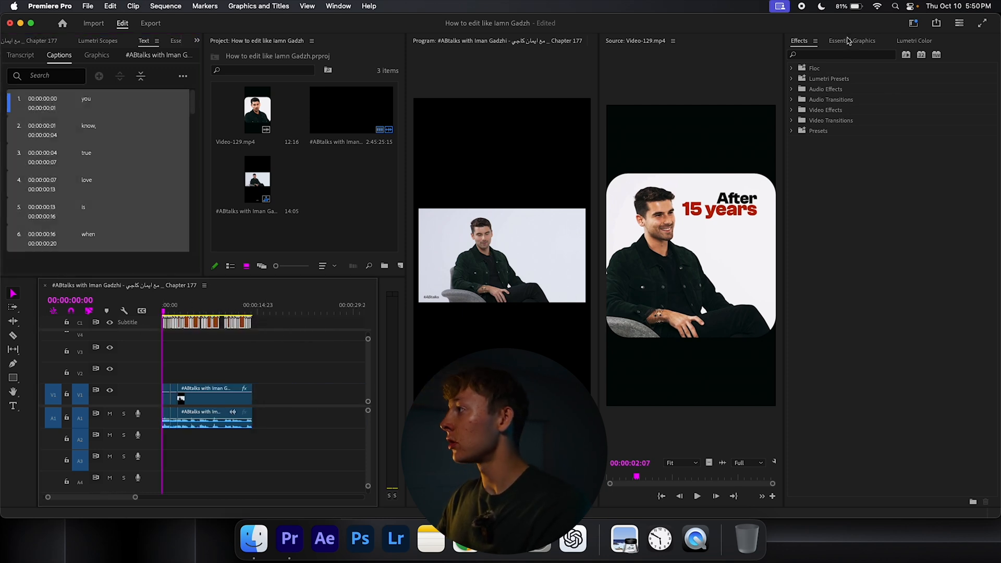
Step: Restyle the captions in Essential Graphics as Montserrat Black at size 163
{"action": "left_click", "coordinate": [851, 40]}
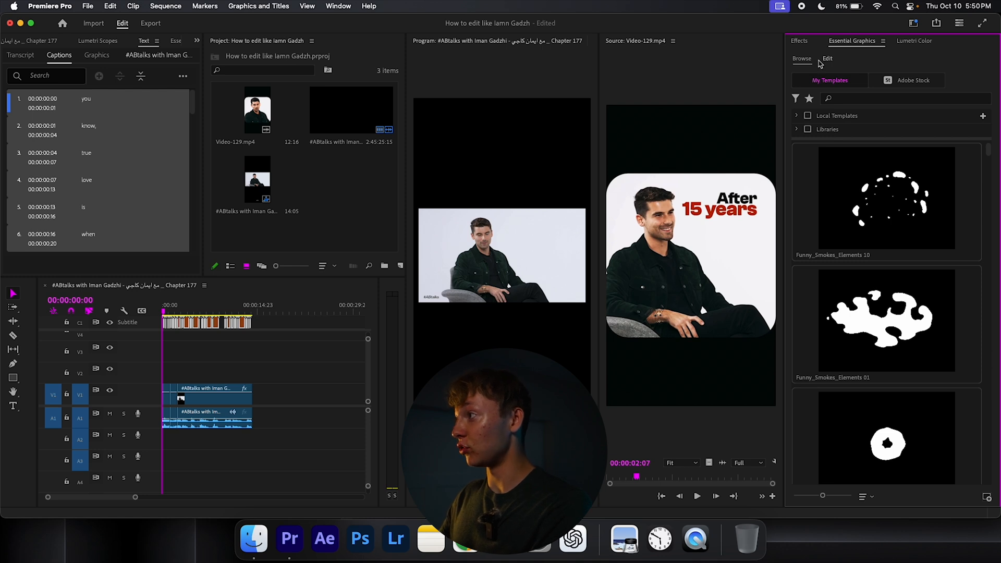
{"action": "left_click", "coordinate": [827, 58]}
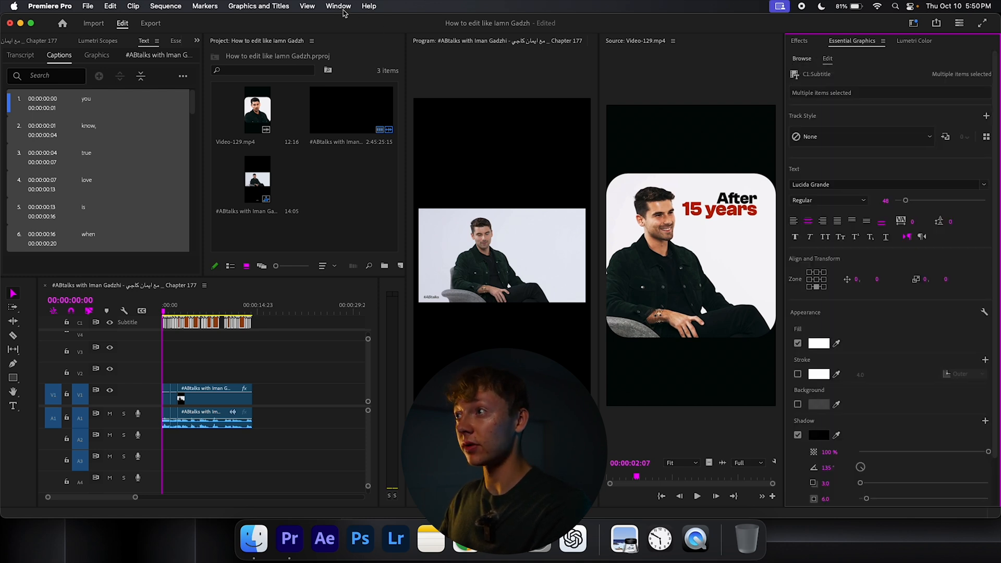
{"action": "left_click", "coordinate": [338, 6]}
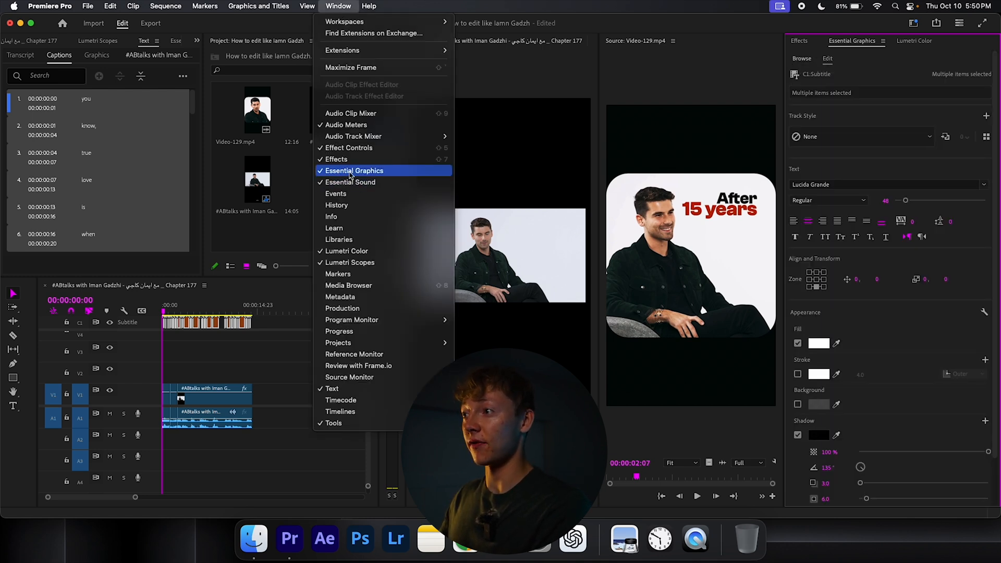
{"action": "mouse_move", "coordinate": [348, 147]}
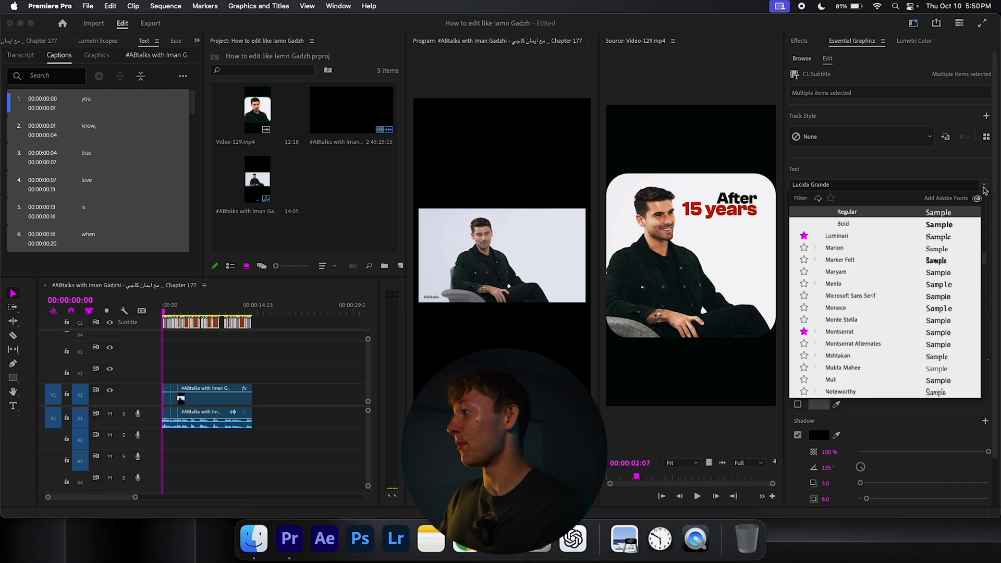
{"action": "left_click", "coordinate": [831, 198]}
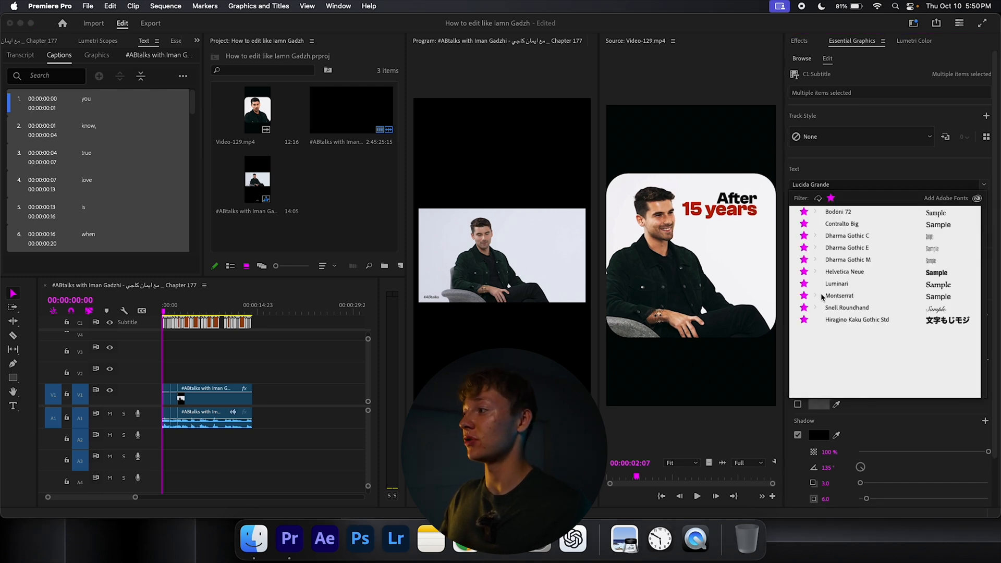
{"action": "left_click", "coordinate": [814, 295]}
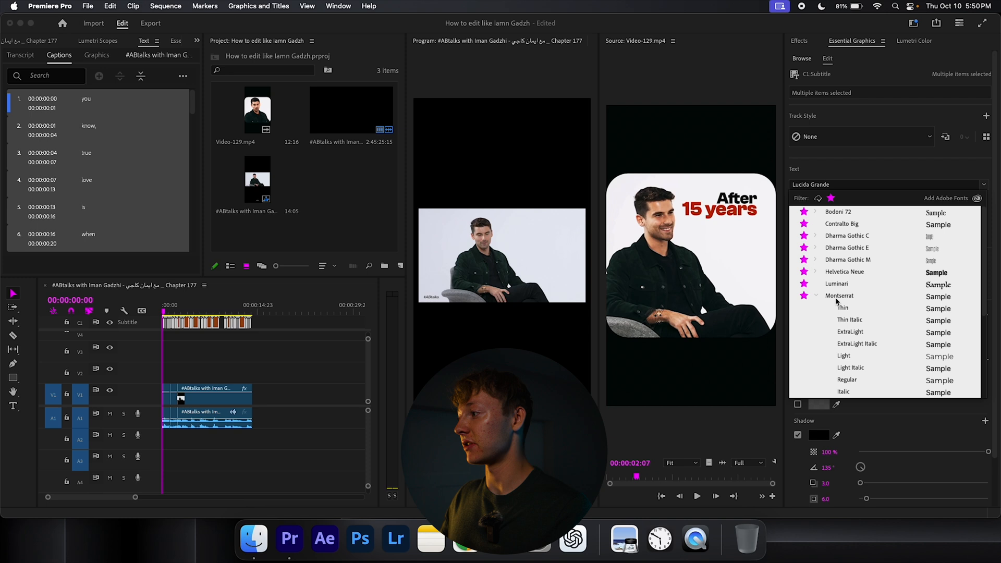
{"action": "scroll", "scroll_direction": "down", "scroll_amount": 3}
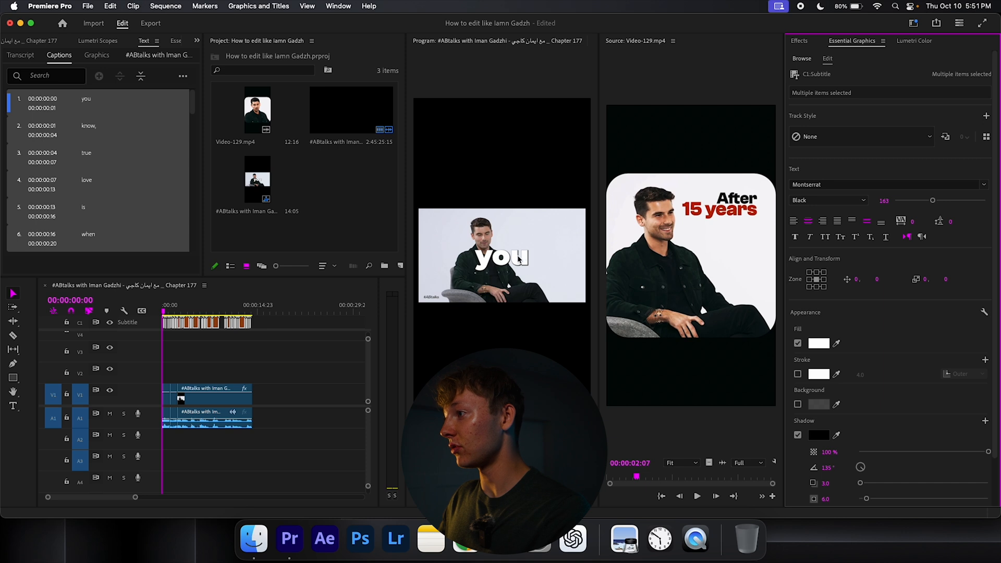
Step: Browse the Premiere Composer panel with its Starter Pack and User Library
{"action": "scroll", "scroll_direction": "down", "scroll_amount": 3}
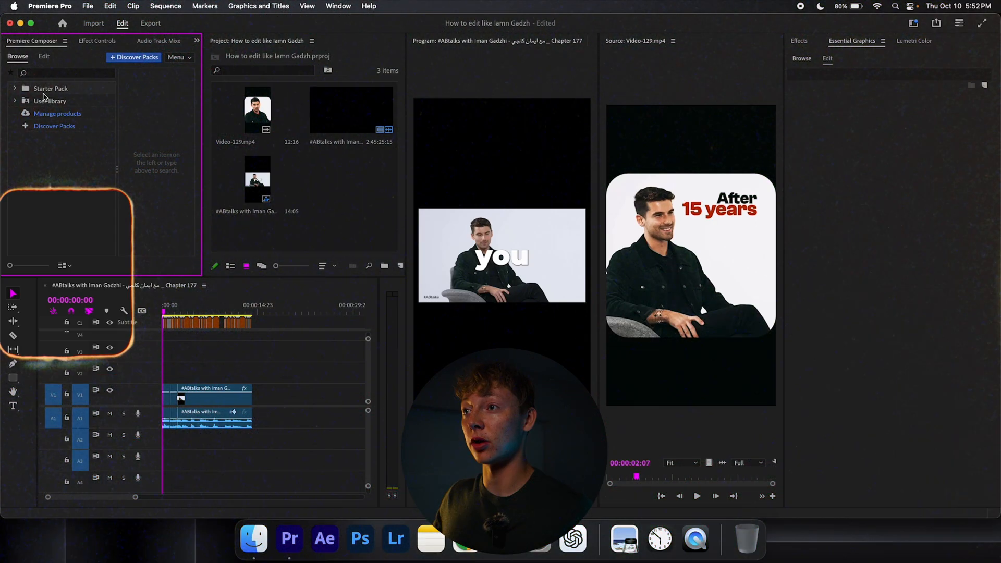
Step: Place the rounded-corner v2.png overlay above the nested interview clips
{"action": "left_click", "coordinate": [15, 88]}
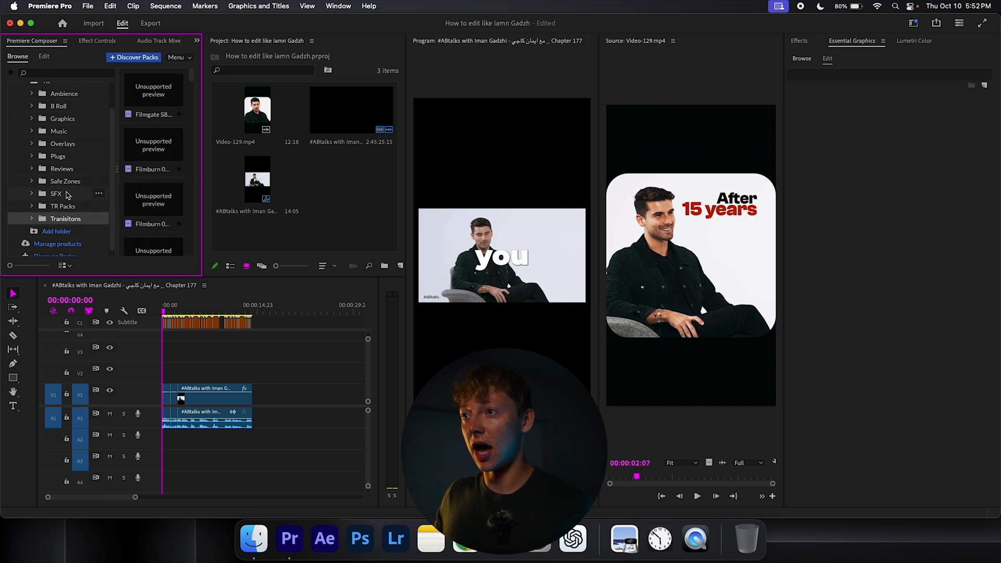
{"action": "left_click", "coordinate": [63, 143]}
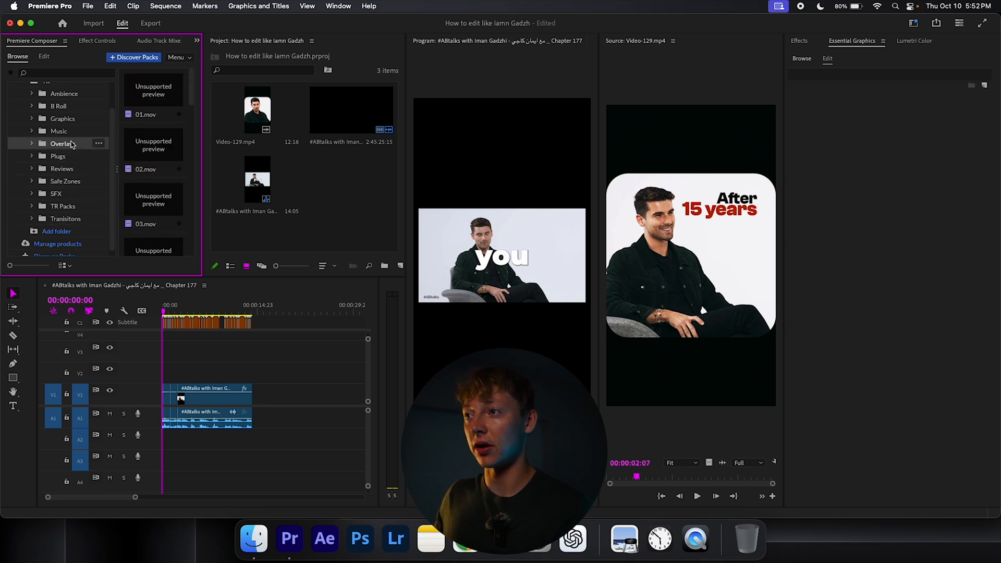
{"action": "mouse_move", "coordinate": [73, 131]}
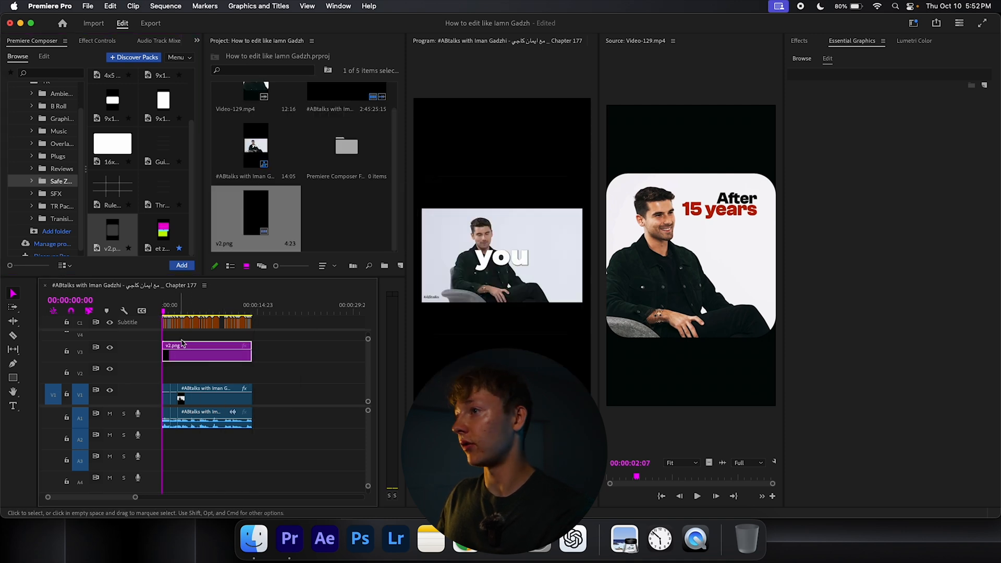
{"action": "left_click", "coordinate": [97, 40]}
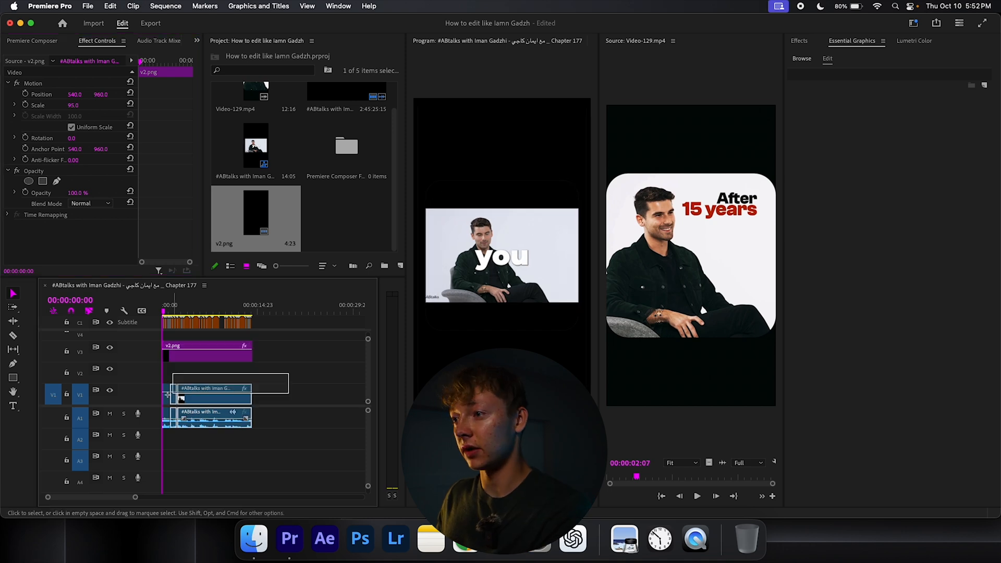
{"action": "right_click", "coordinate": [214, 396]}
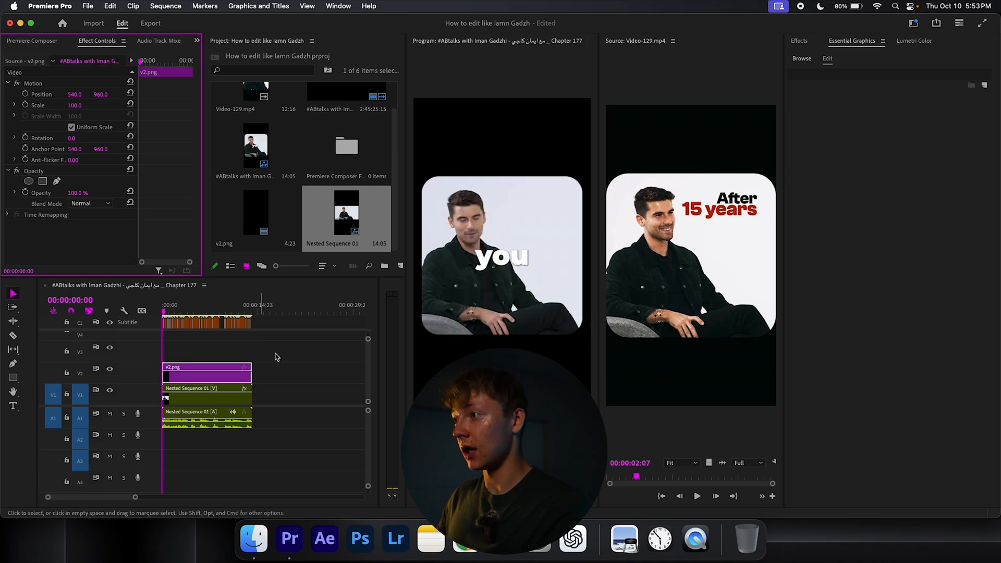
{"action": "left_click", "coordinate": [267, 358]}
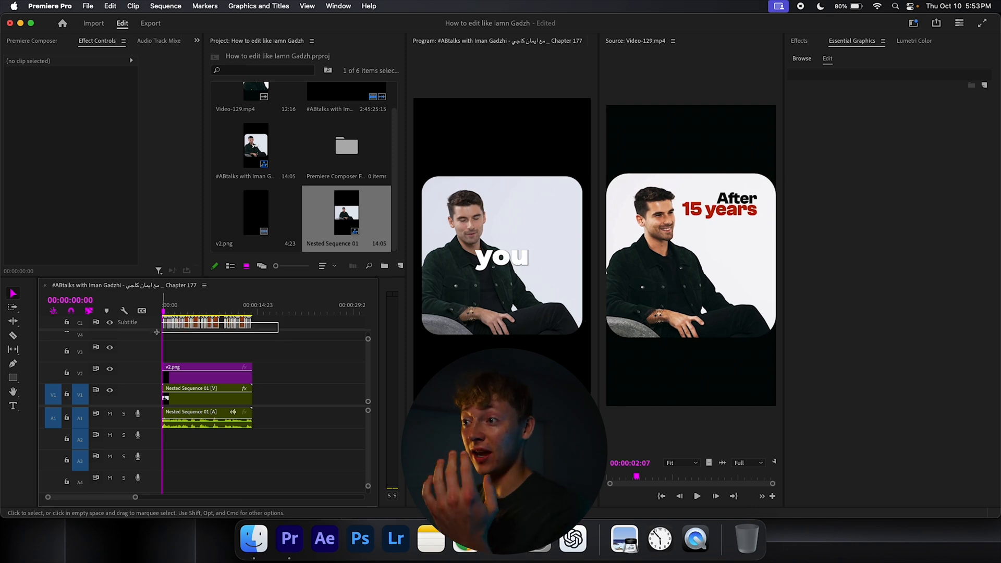
Step: Convert the captions on the caption track into graphic clips
{"action": "left_click", "coordinate": [208, 328]}
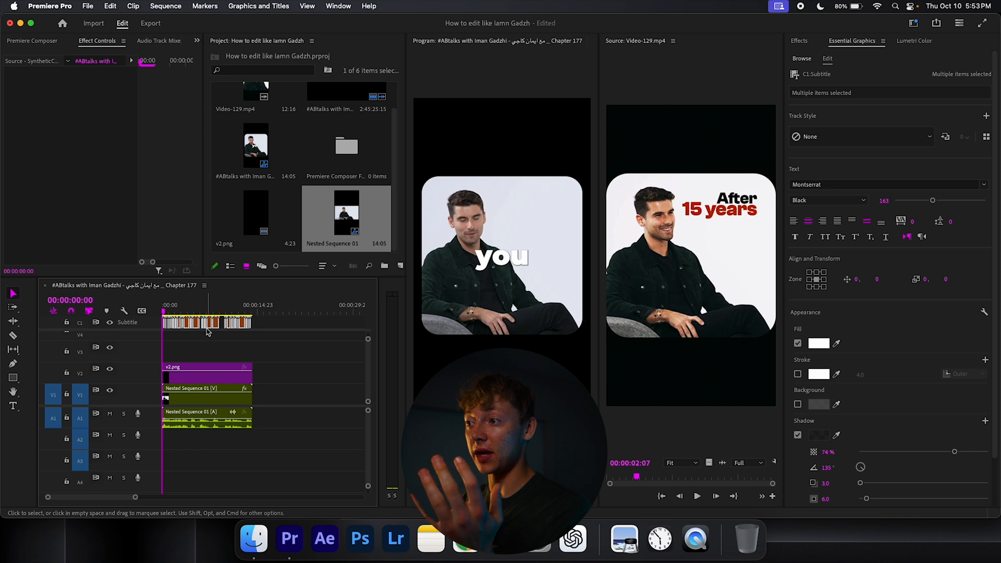
{"action": "left_click", "coordinate": [258, 5]}
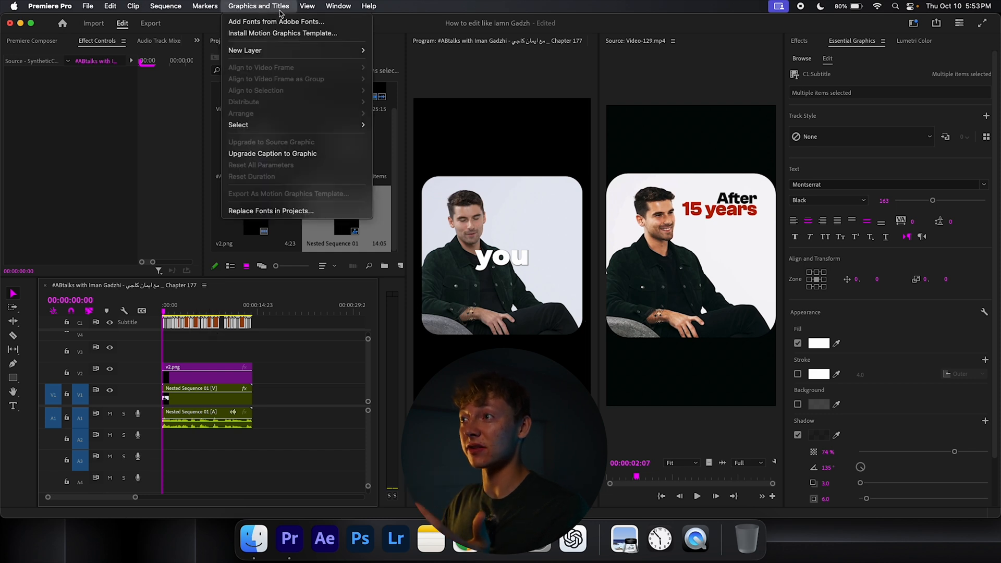
{"action": "left_click", "coordinate": [278, 327]}
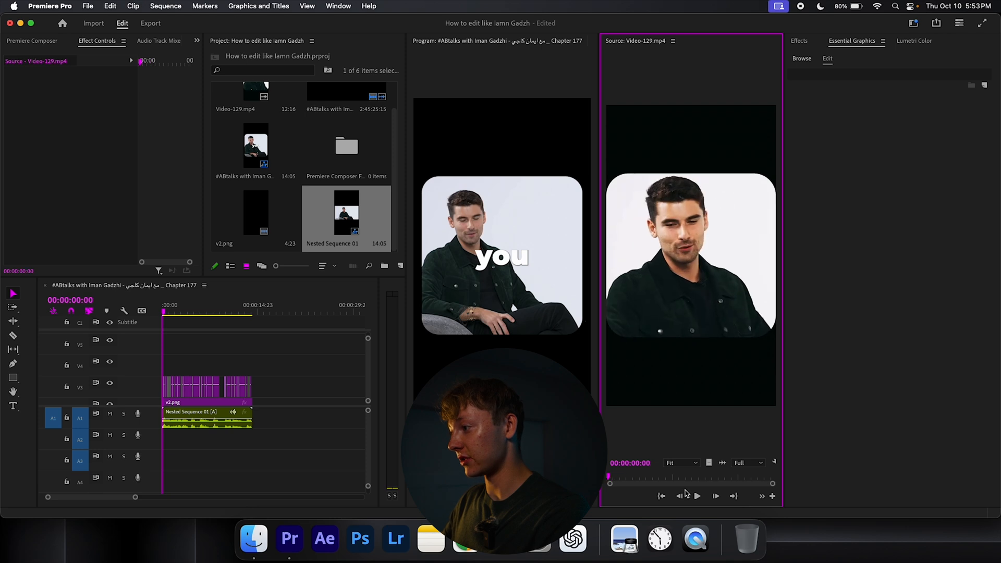
Step: Preview playback and select the nested interview clip for the Transform effect
{"action": "left_click", "coordinate": [697, 495]}
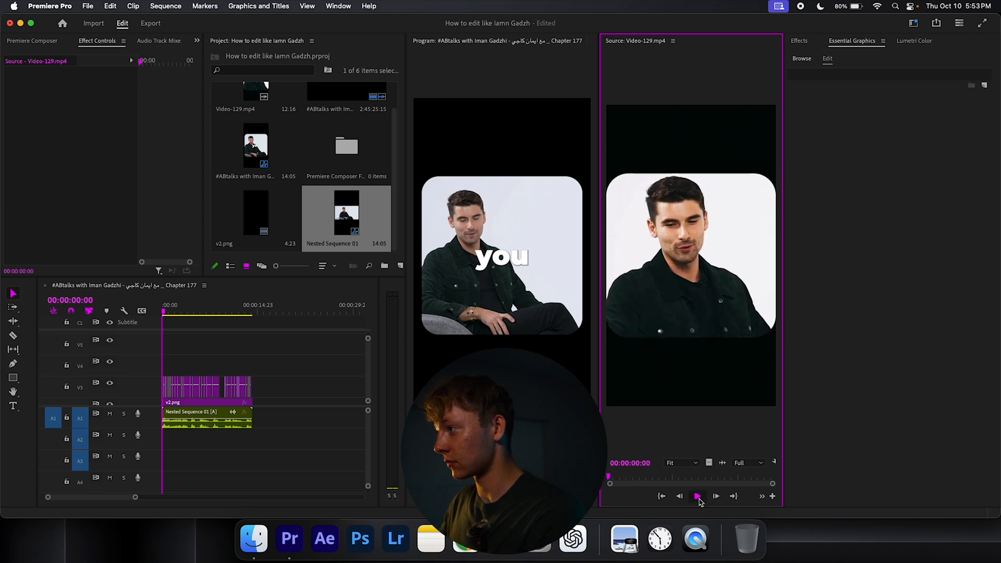
{"action": "left_click", "coordinate": [697, 497]}
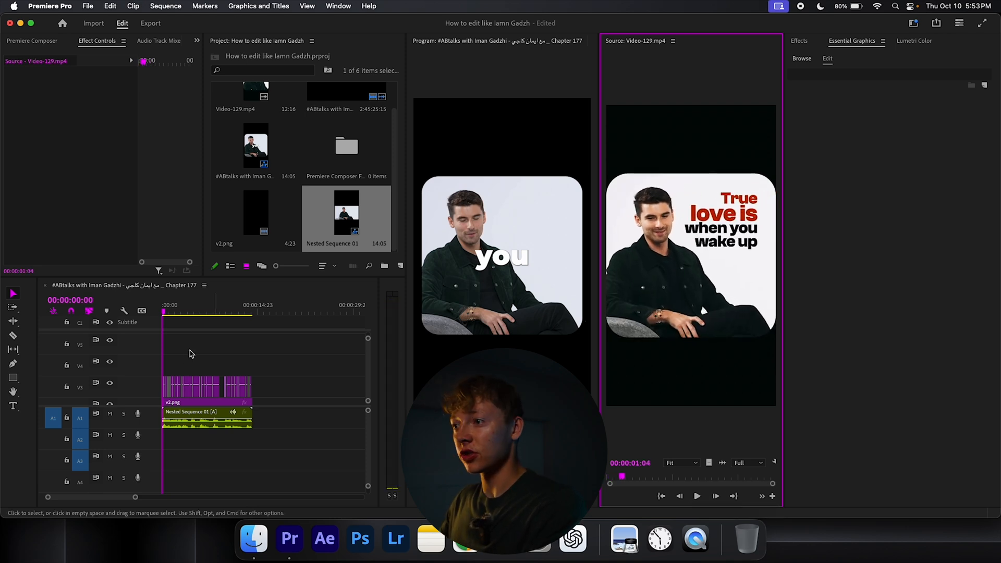
{"action": "left_click", "coordinate": [204, 386]}
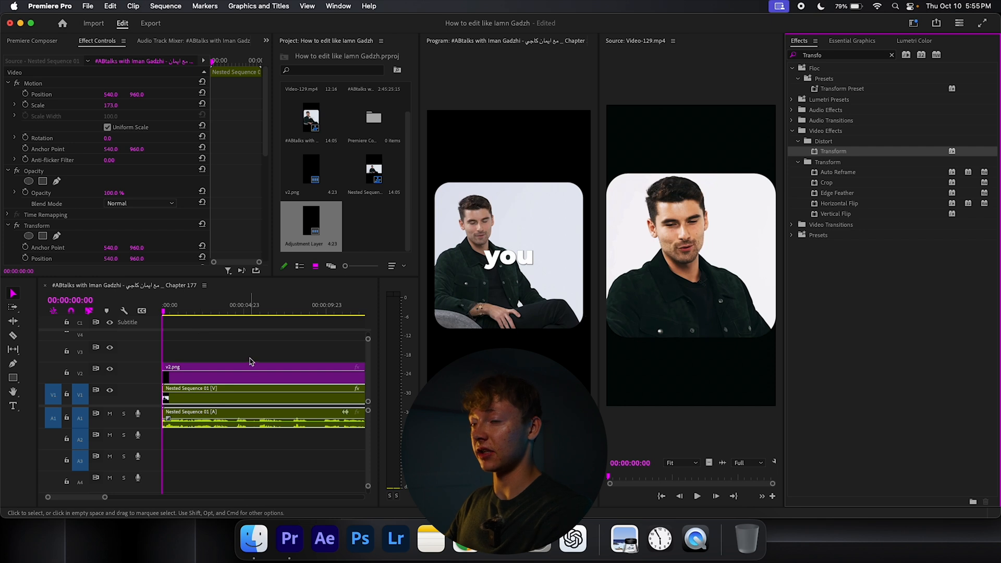
Step: Keyframe Transform Position and Scale for a zoom and ease the keyframes in and out
{"action": "left_click", "coordinate": [139, 203]}
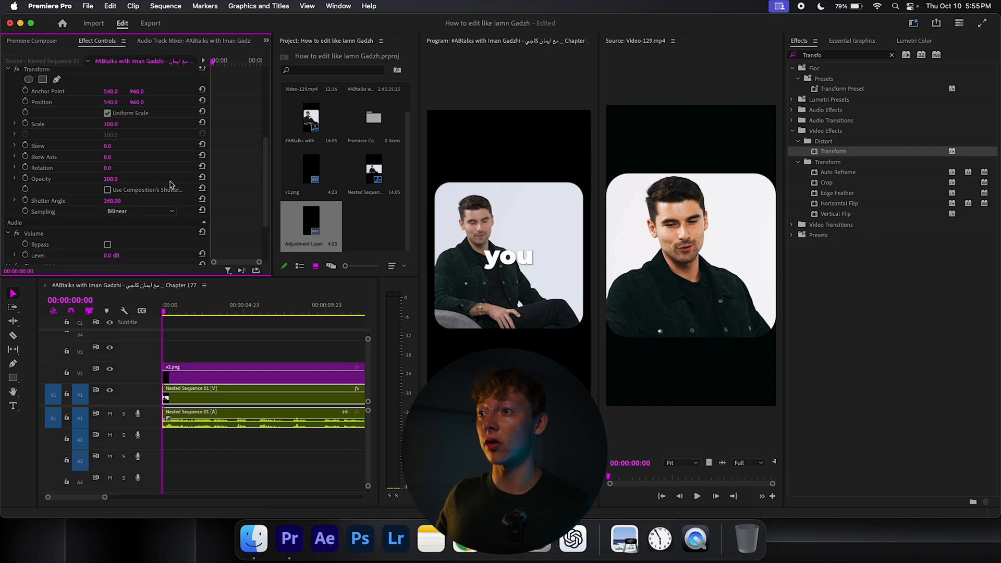
{"action": "scroll", "scroll_direction": "up", "scroll_amount": 3}
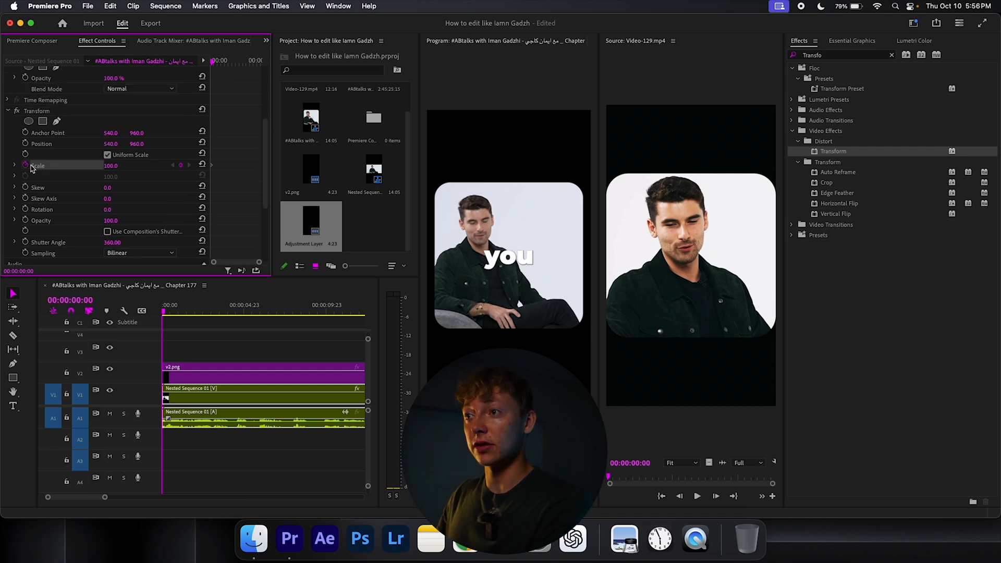
{"action": "mouse_move", "coordinate": [203, 143]}
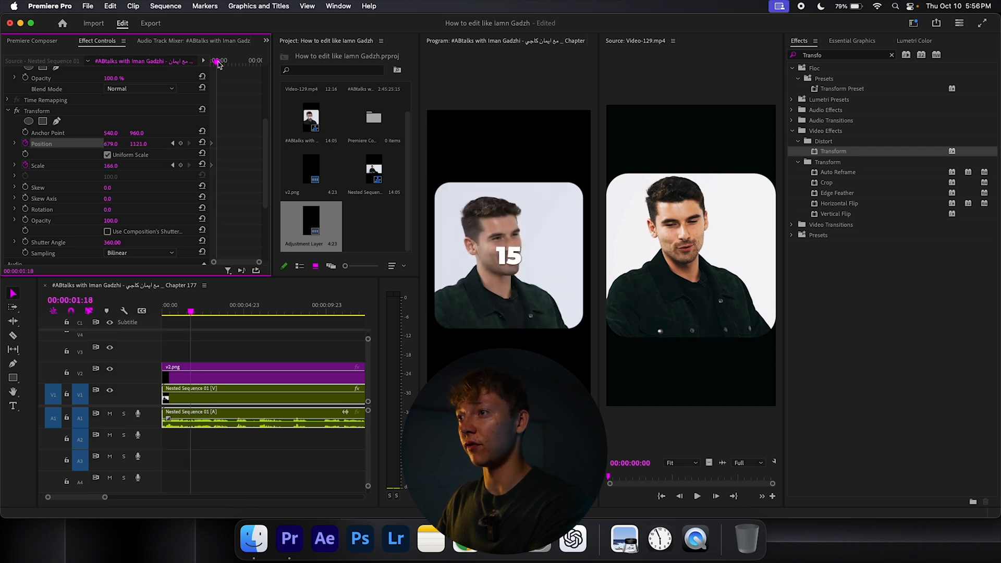
{"action": "left_click", "coordinate": [181, 143]}
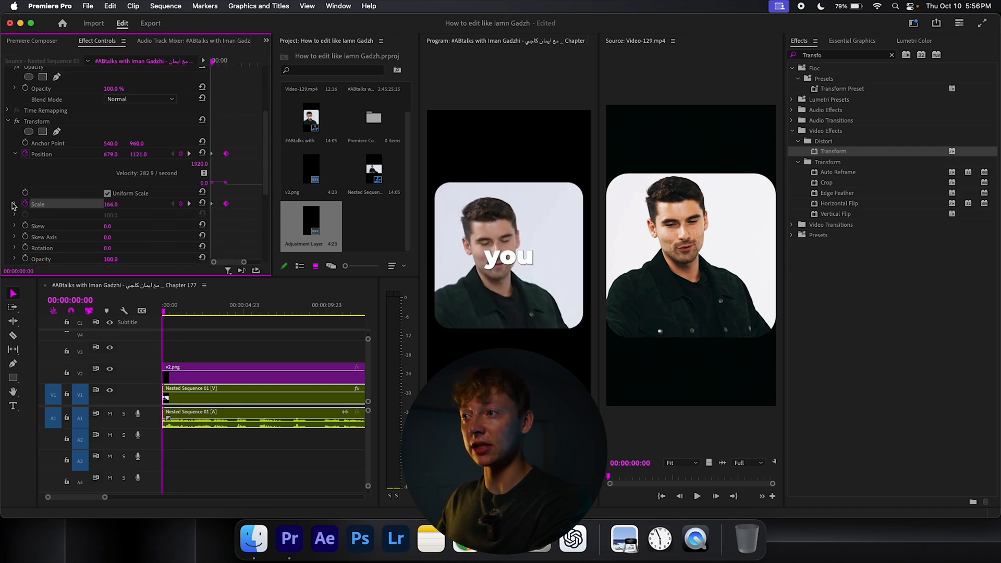
{"action": "left_click", "coordinate": [15, 204]}
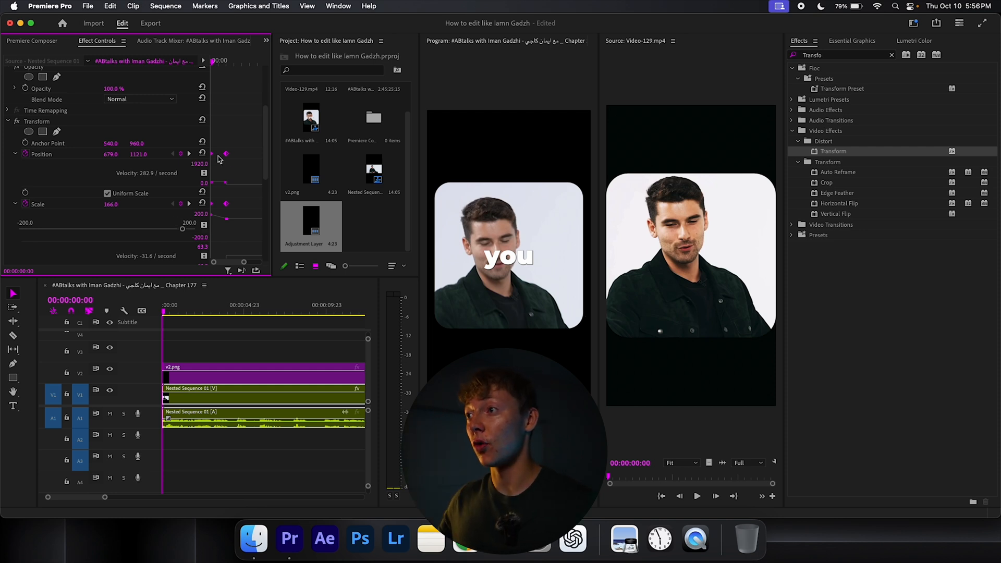
{"action": "right_click", "coordinate": [225, 155]}
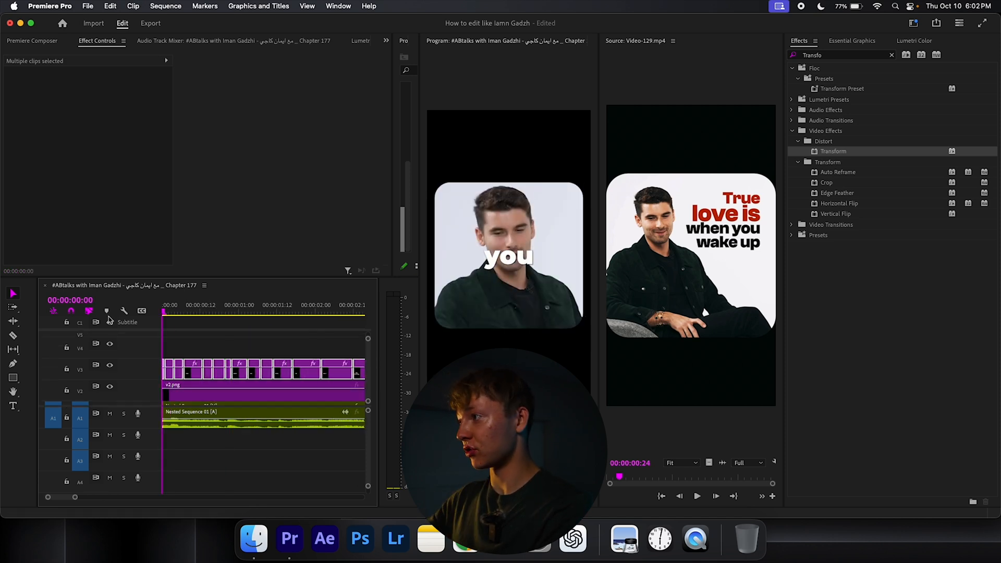
Step: Stack the words True, love, is and when on rising tracks, all ending together
{"action": "left_click", "coordinate": [199, 351]}
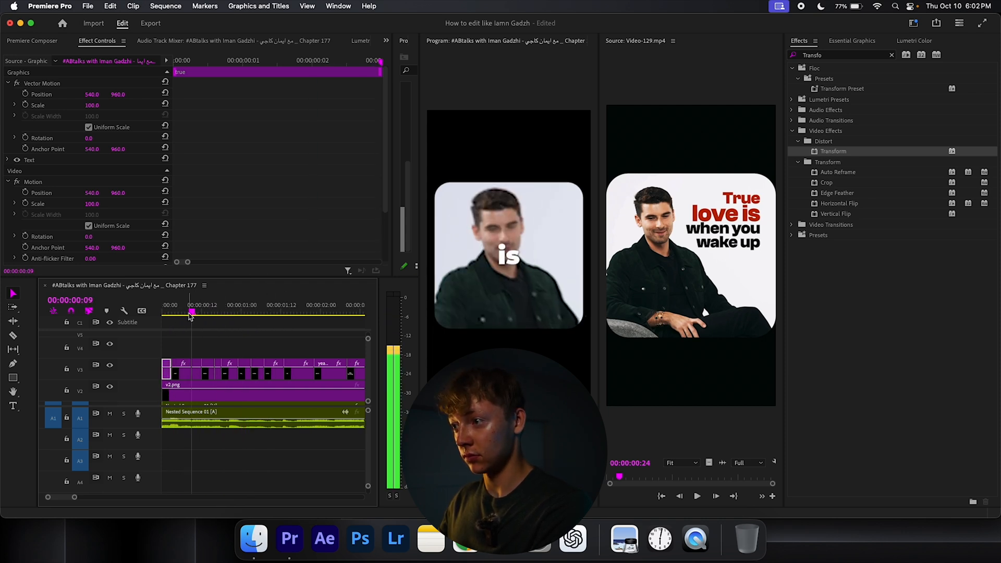
{"action": "left_click", "coordinate": [697, 496]}
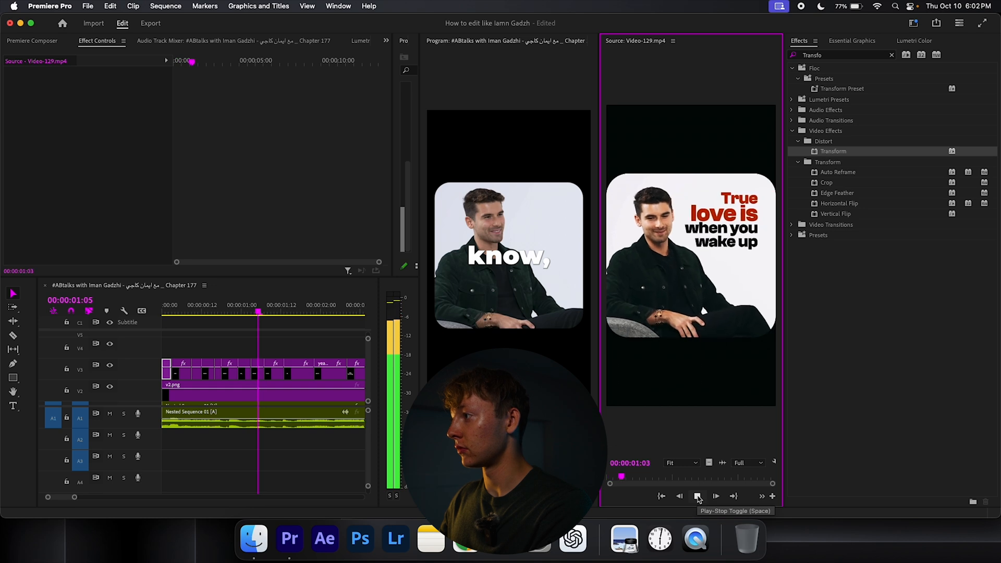
{"action": "left_click", "coordinate": [697, 496]}
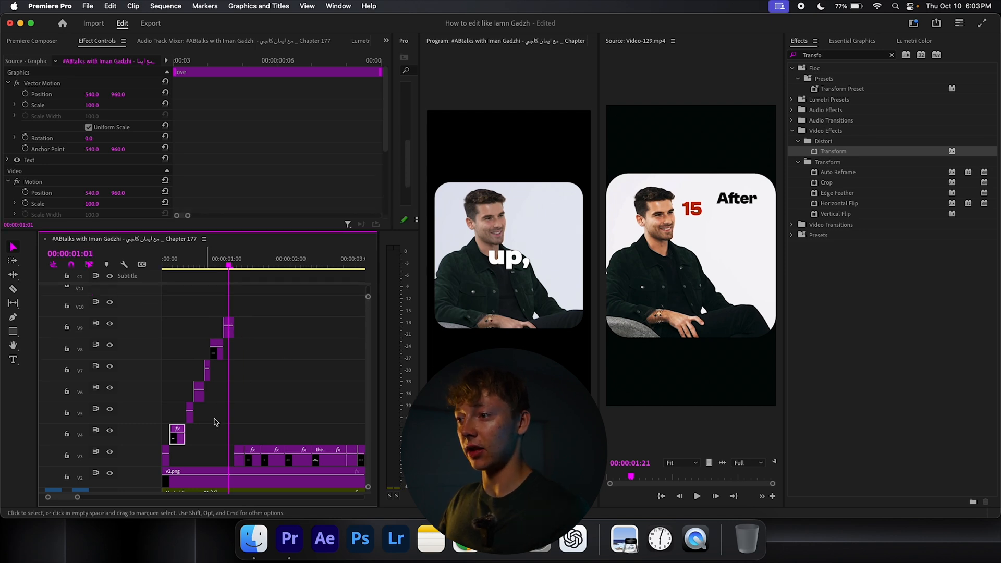
{"action": "left_click", "coordinate": [224, 398]}
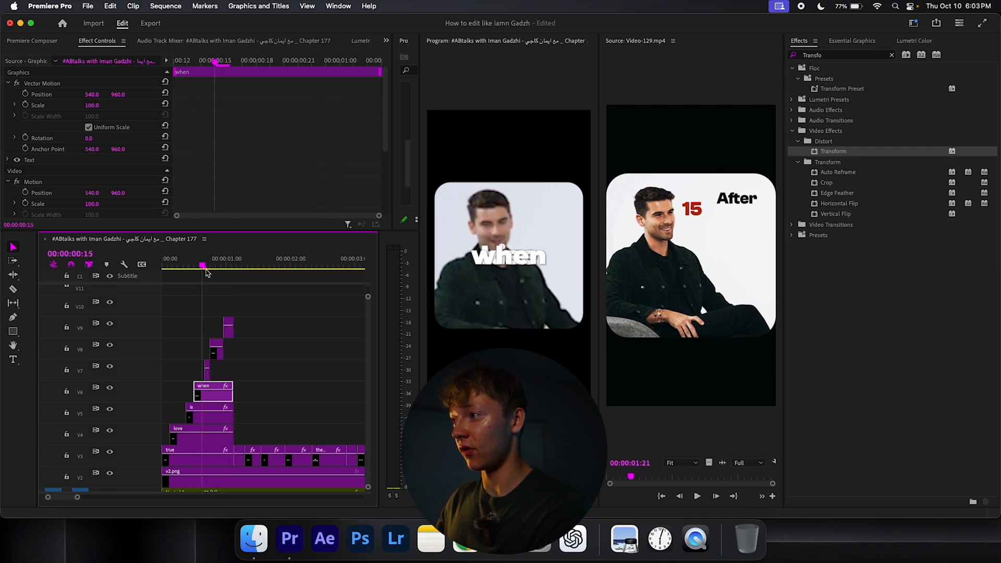
{"action": "left_click", "coordinate": [211, 266]}
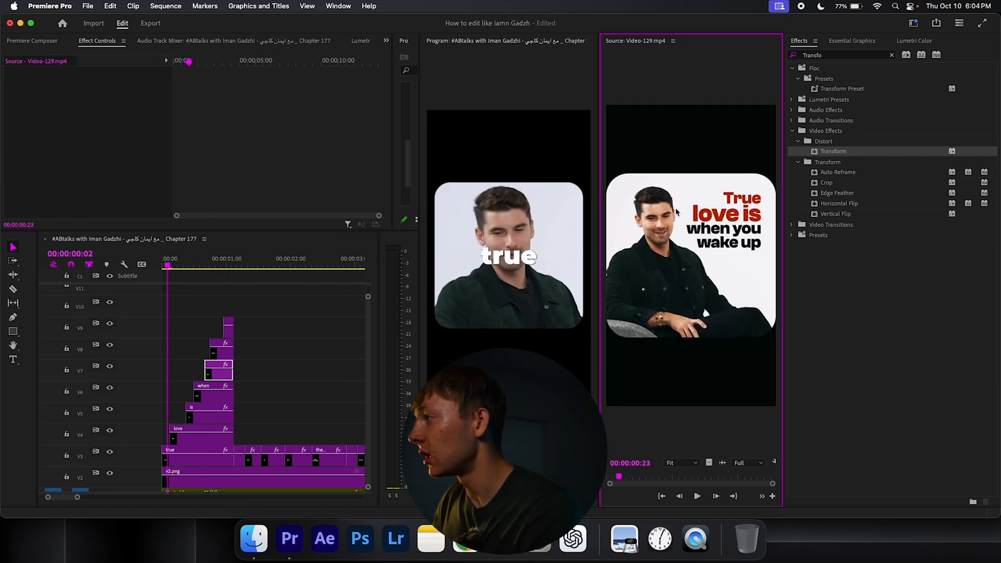
Step: Make the True and love captions red and remove their drop shadow
{"action": "left_click", "coordinate": [198, 449]}
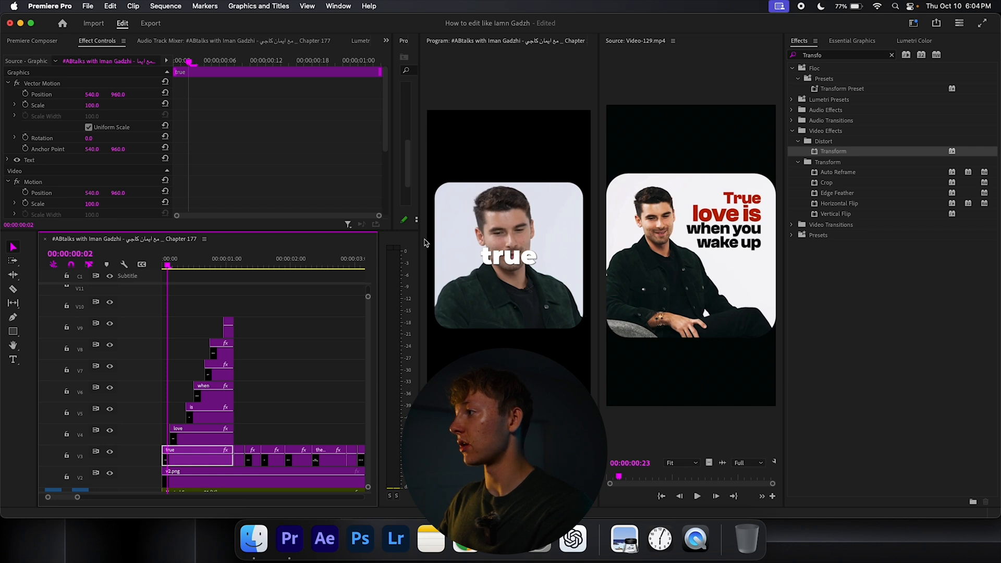
{"action": "left_click", "coordinate": [851, 41]}
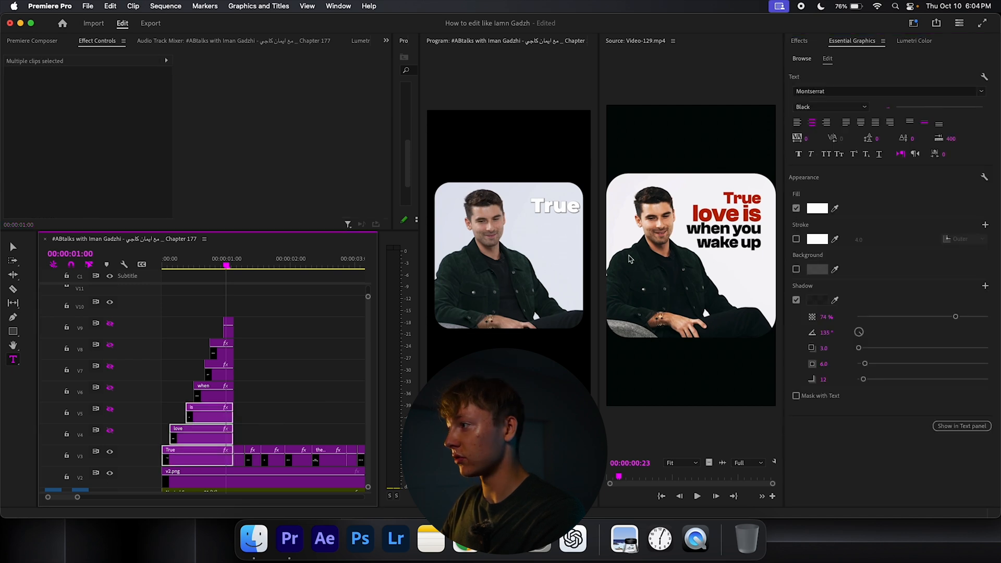
{"action": "left_click", "coordinate": [818, 208]}
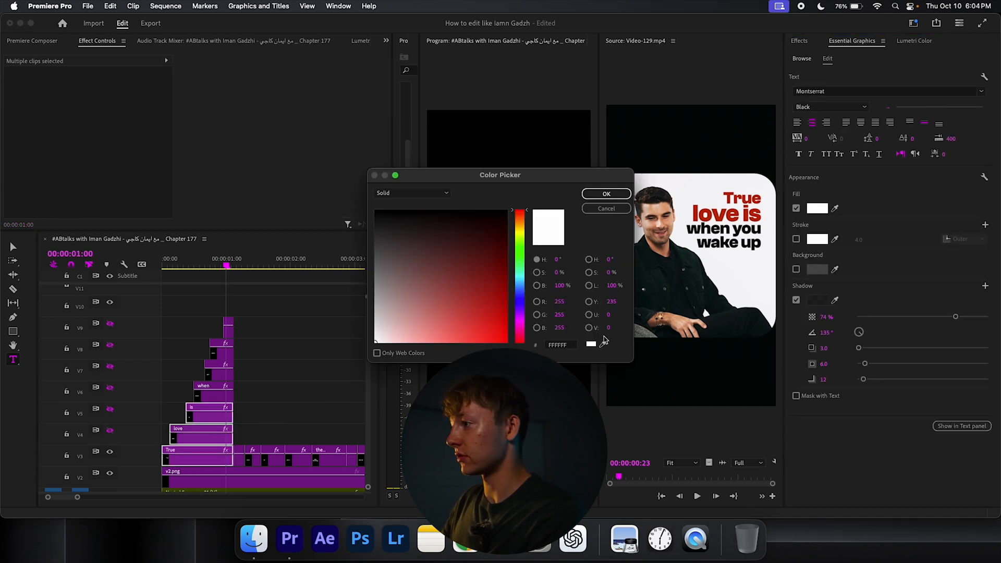
{"action": "left_click", "coordinate": [506, 313]}
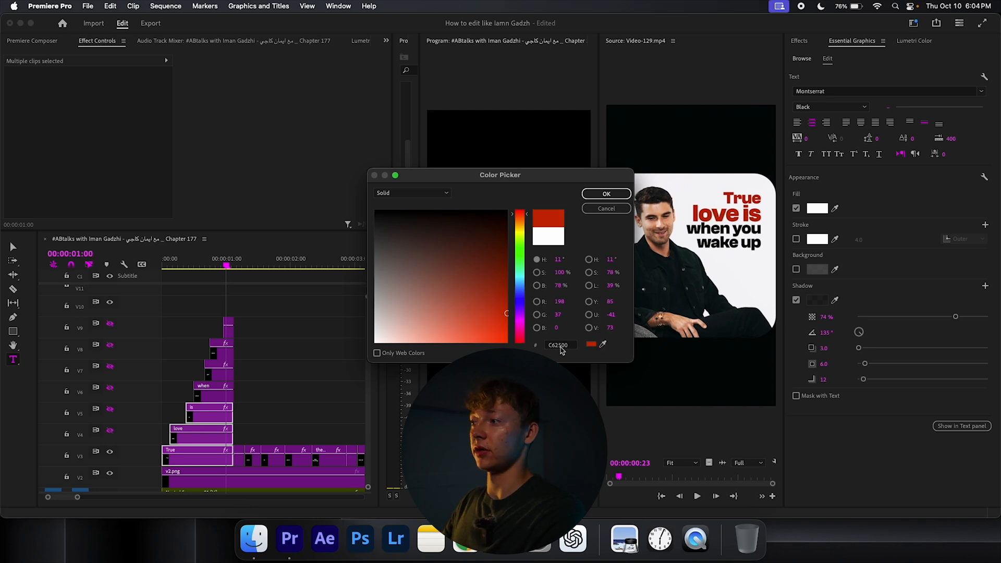
{"action": "left_click", "coordinate": [605, 194]}
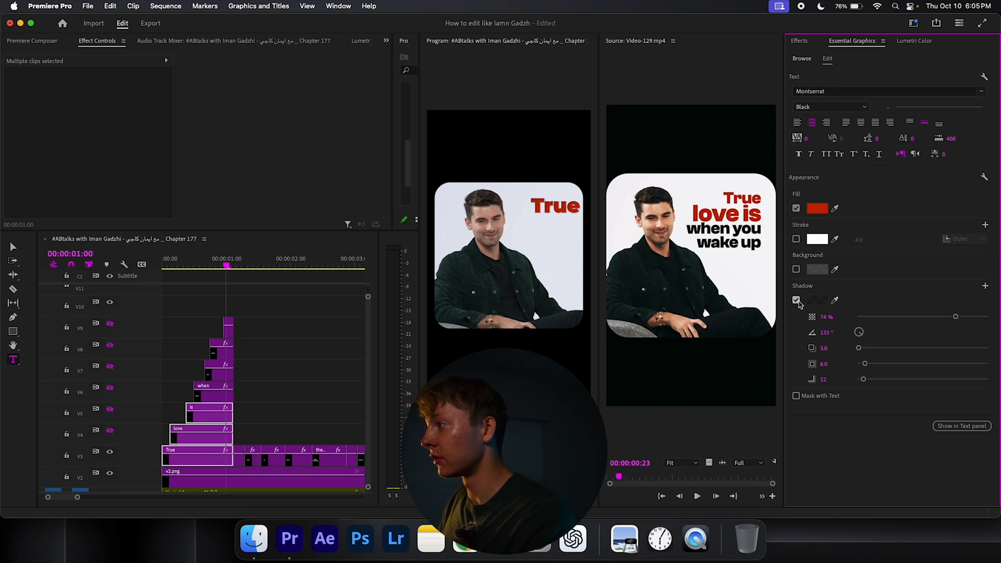
{"action": "left_click", "coordinate": [796, 300]}
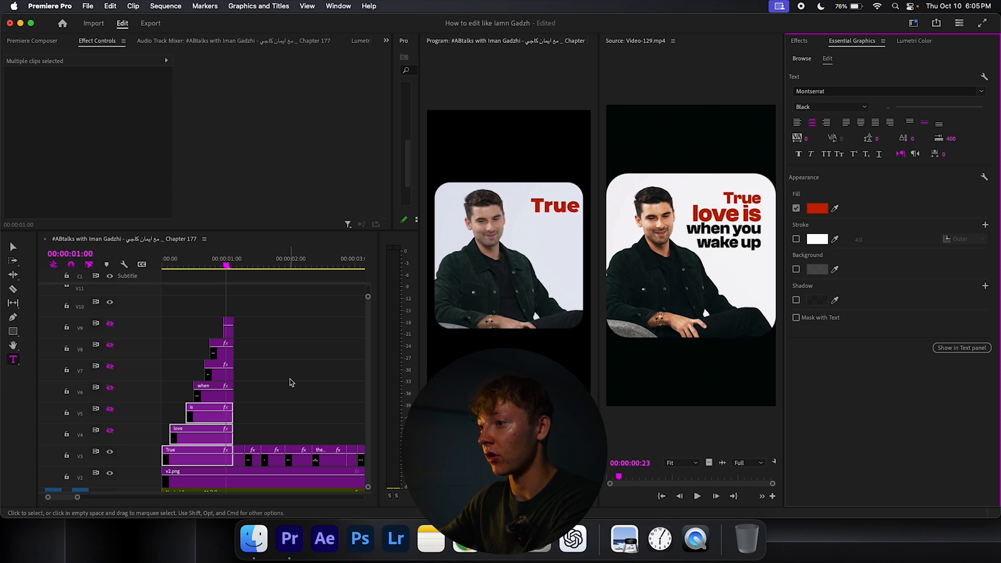
Step: Set the remaining caption words' fill to black
{"action": "left_click", "coordinate": [796, 300]}
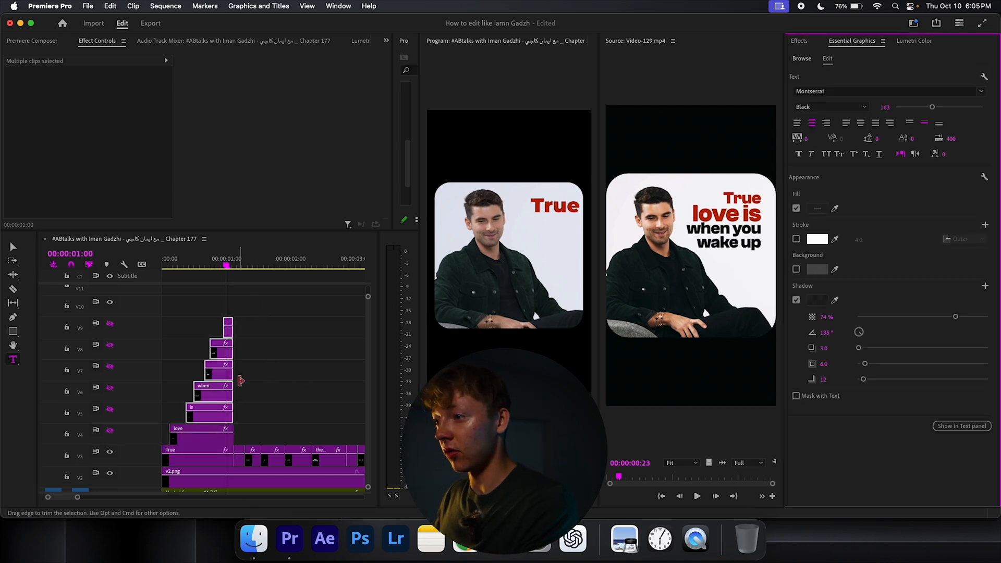
{"action": "left_click", "coordinate": [795, 208]}
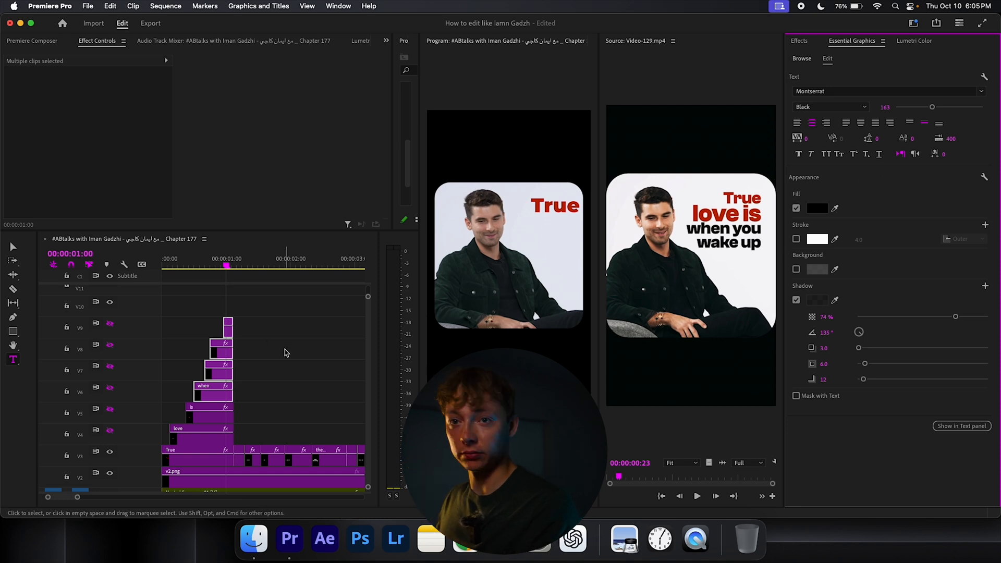
{"action": "left_click", "coordinate": [181, 266]}
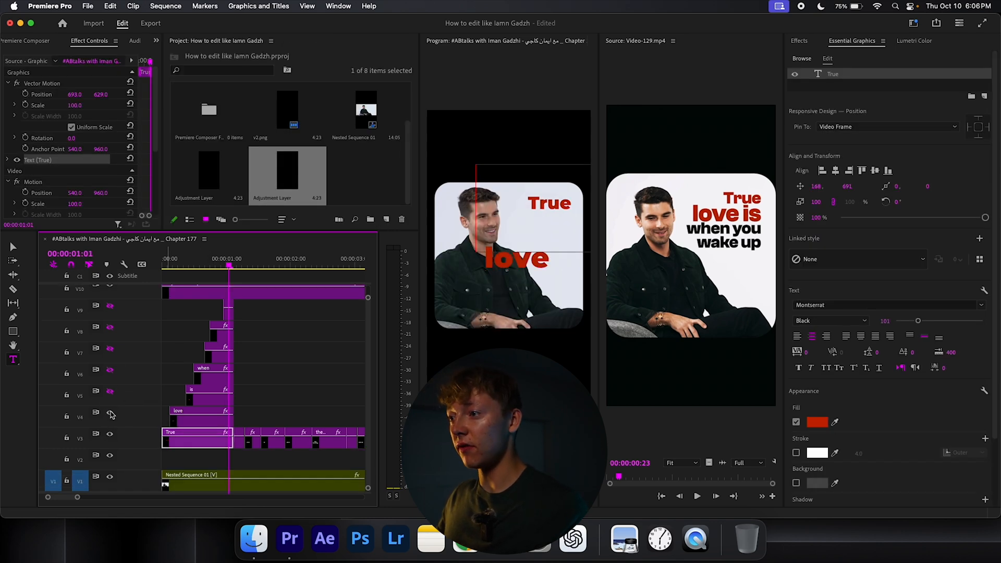
{"action": "mouse_move", "coordinate": [284, 333]}
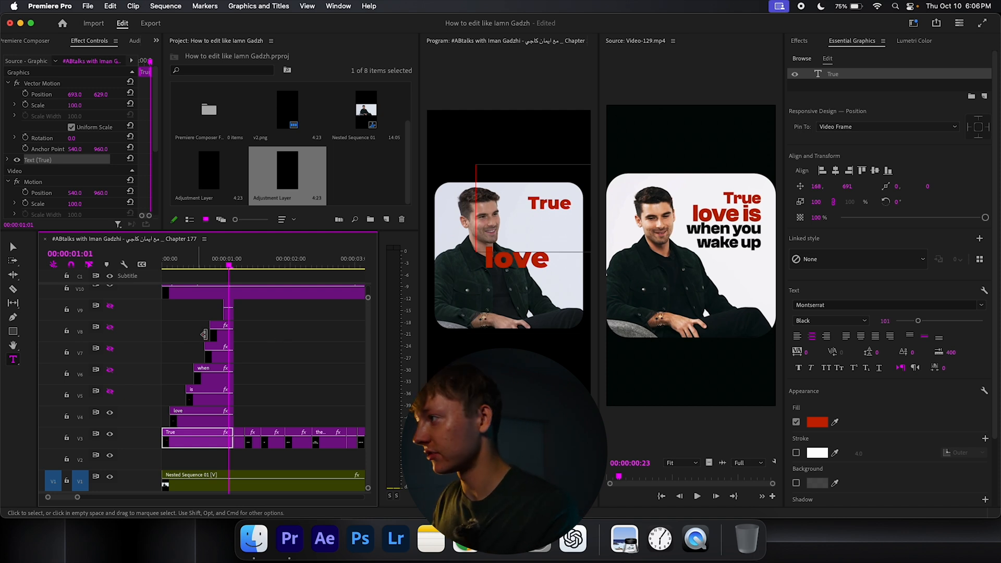
Step: Arrange 'is', 'when', 'you', 'wake', 'up' beneath 'True love' into one title block
{"action": "left_click", "coordinate": [201, 410]}
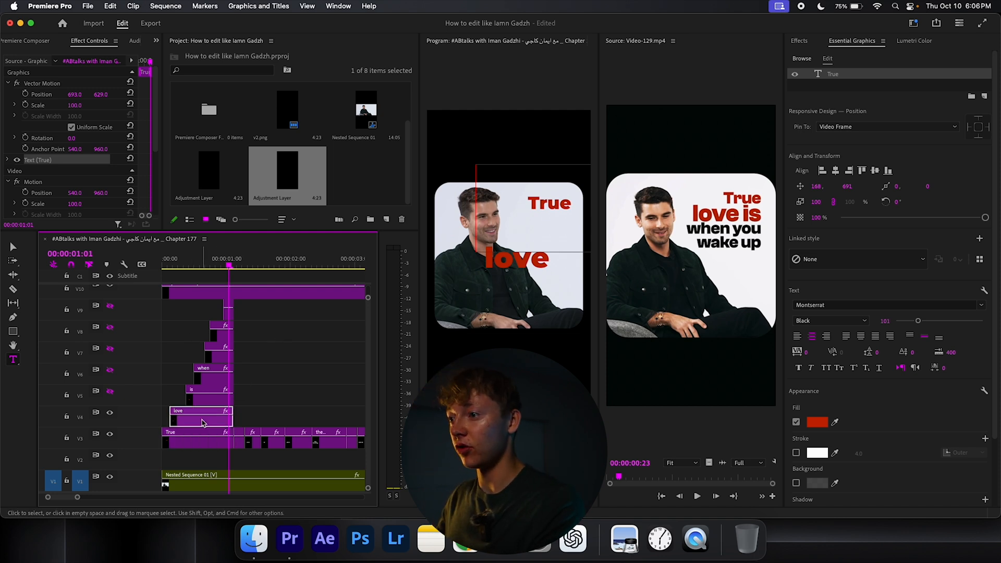
{"action": "left_click", "coordinate": [202, 415]}
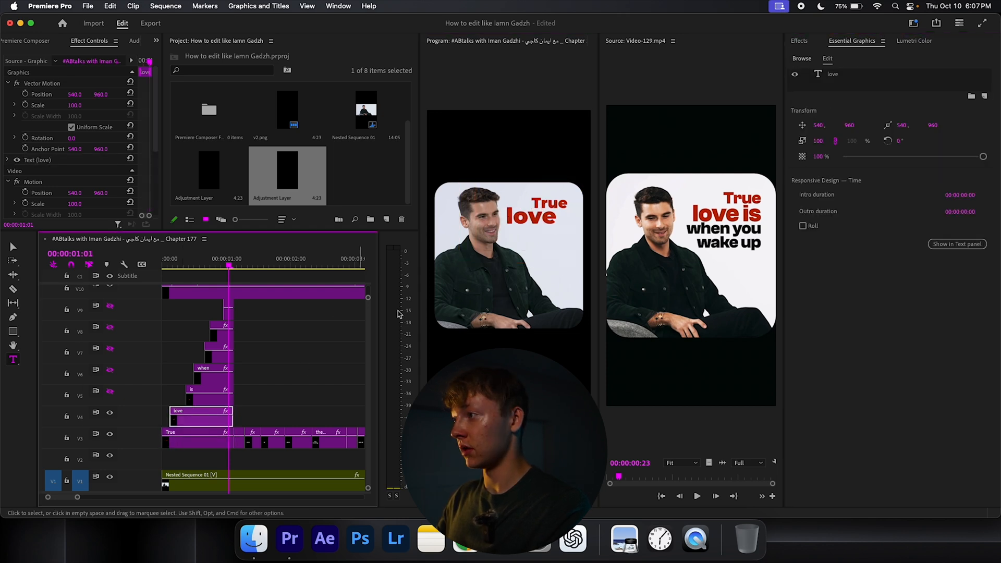
{"action": "left_click", "coordinate": [208, 389]}
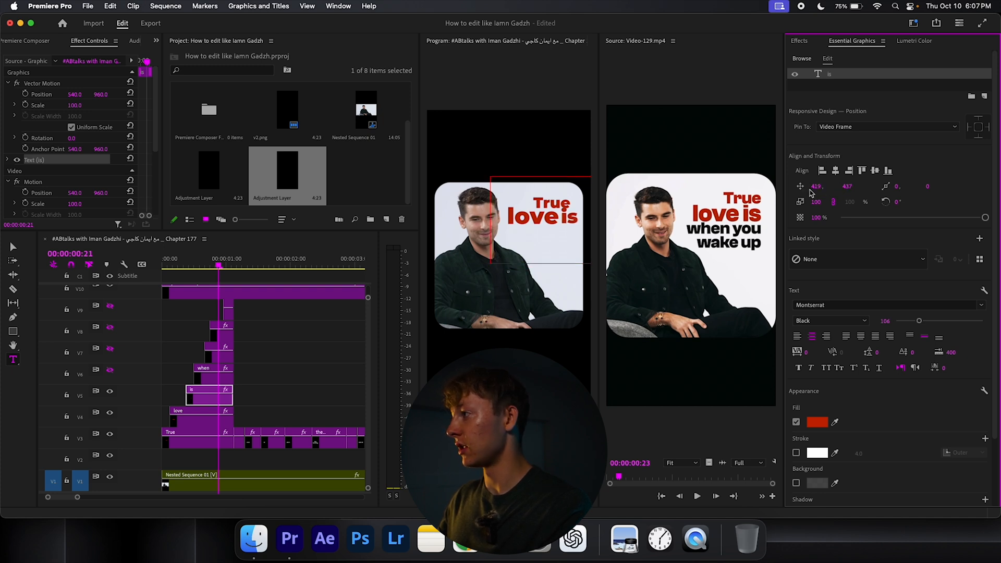
{"action": "left_click", "coordinate": [170, 432]}
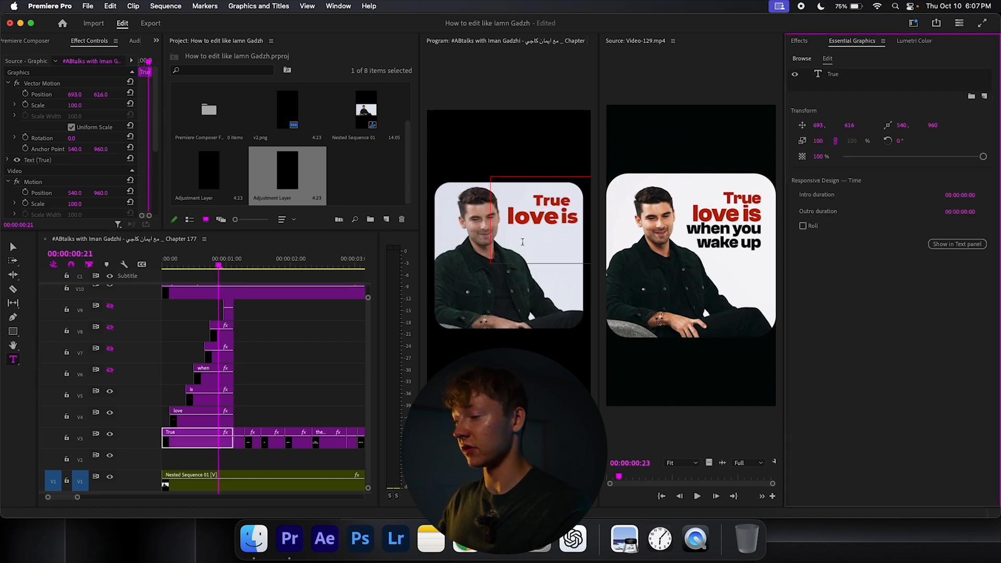
{"action": "left_click", "coordinate": [210, 389]}
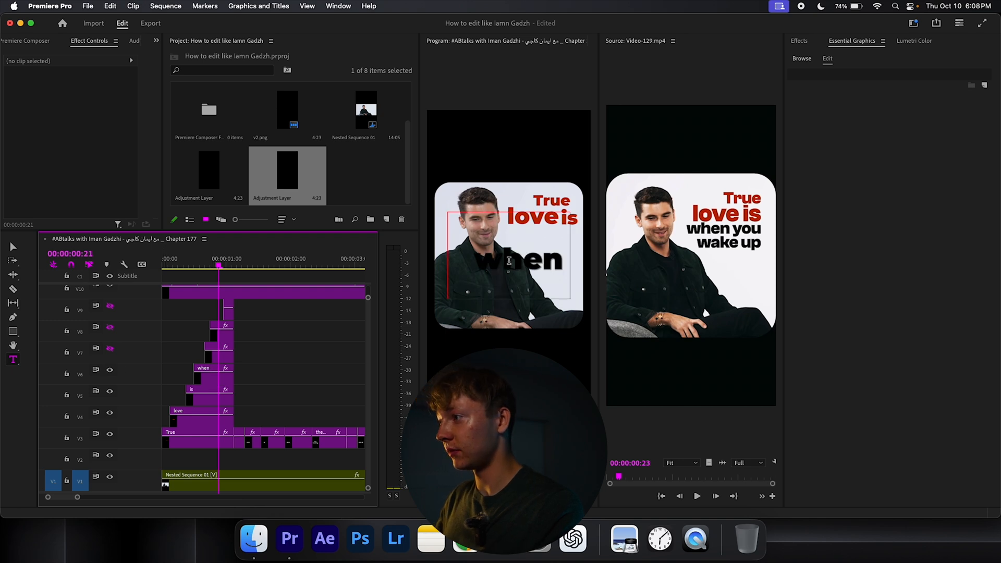
{"action": "left_click", "coordinate": [203, 373]}
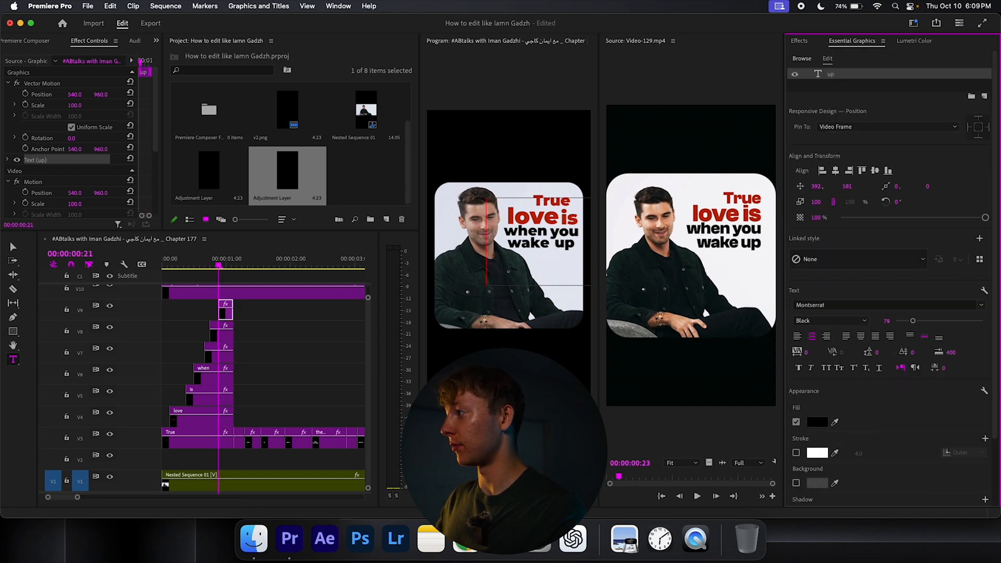
{"action": "left_click", "coordinate": [297, 351]}
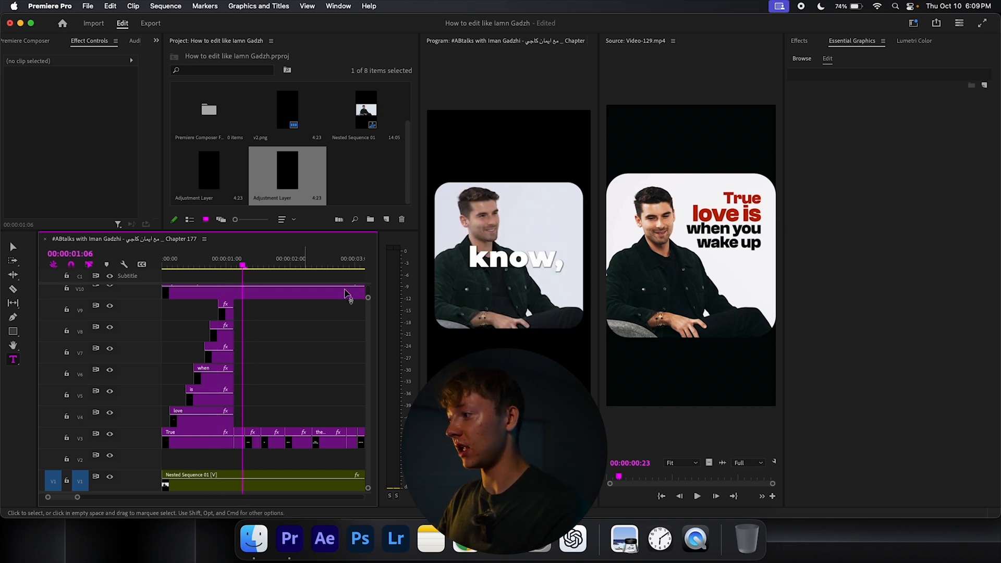
Step: Play the reference clip and search the Effects panel for Transform
{"action": "left_click", "coordinate": [697, 495]}
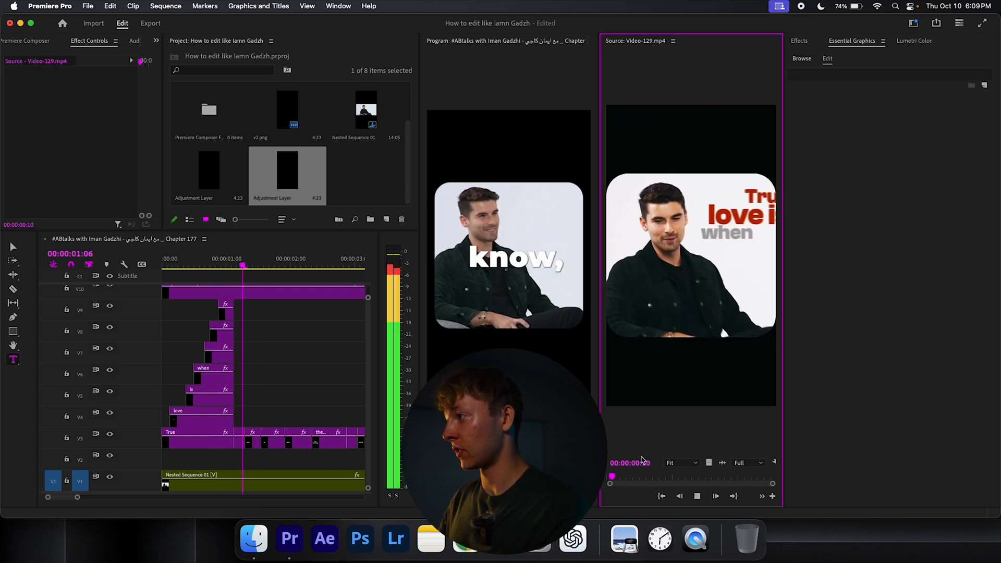
{"action": "type", "text": "Transfo"}
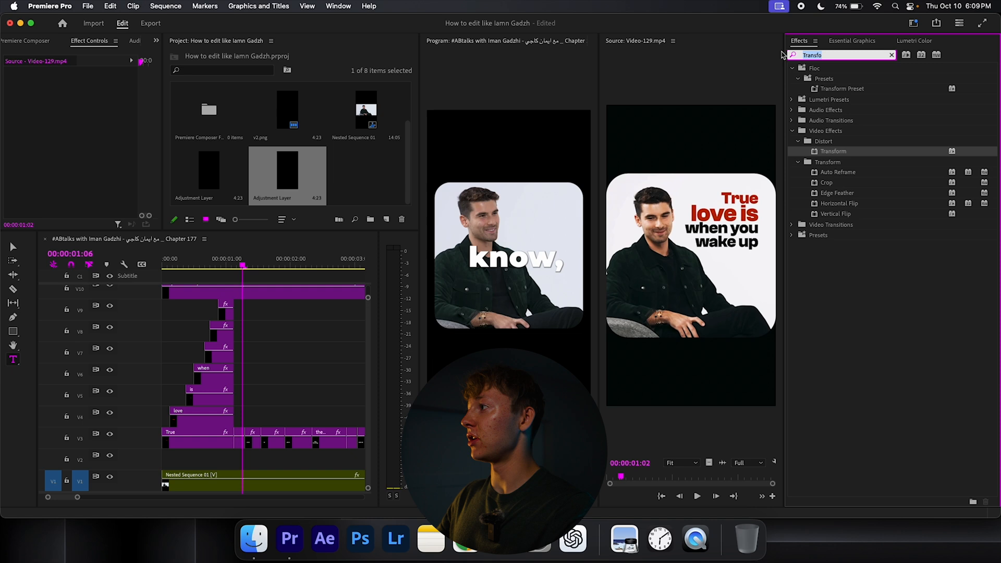
{"action": "mouse_move", "coordinate": [784, 56]}
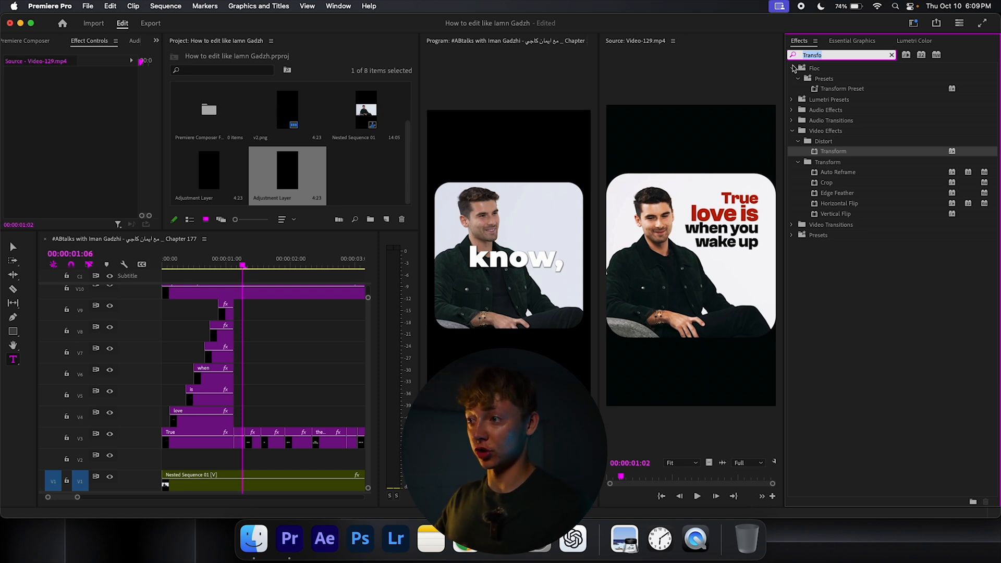
{"action": "left_click", "coordinate": [187, 286]}
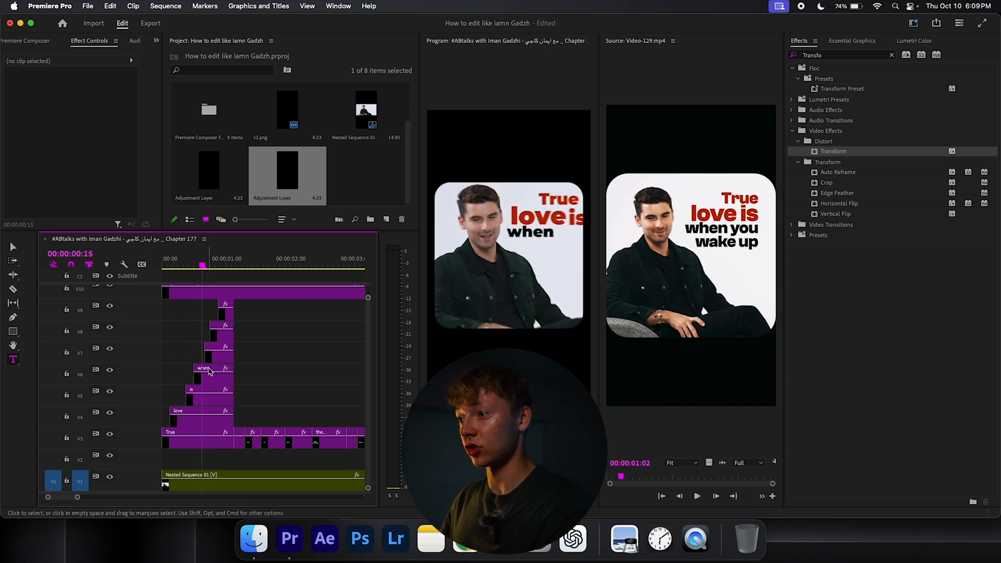
Step: Keyframe the 'when' caption's opacity from 0% to 100% and scrub to check the fade
{"action": "left_click", "coordinate": [264, 372]}
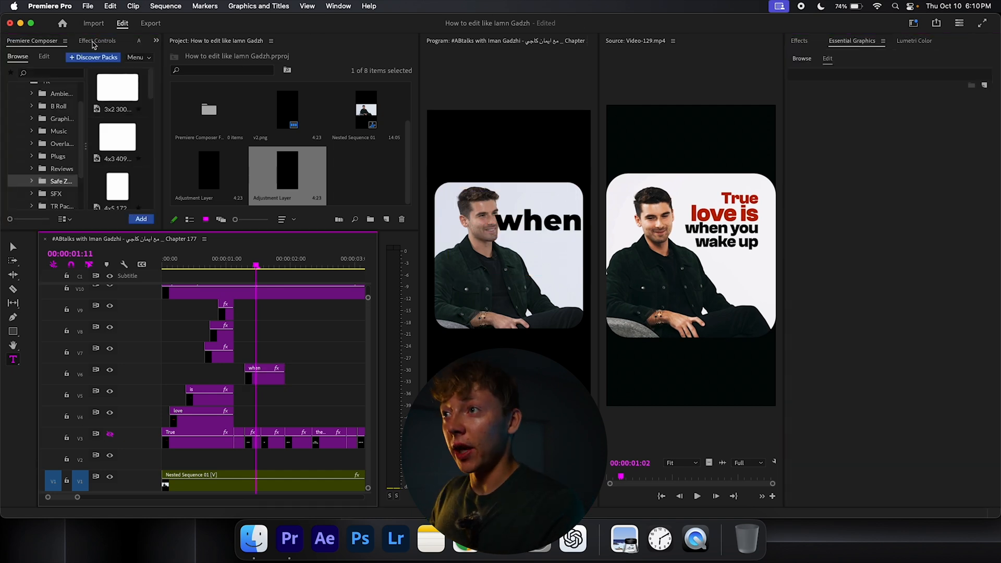
{"action": "left_click", "coordinate": [263, 370]}
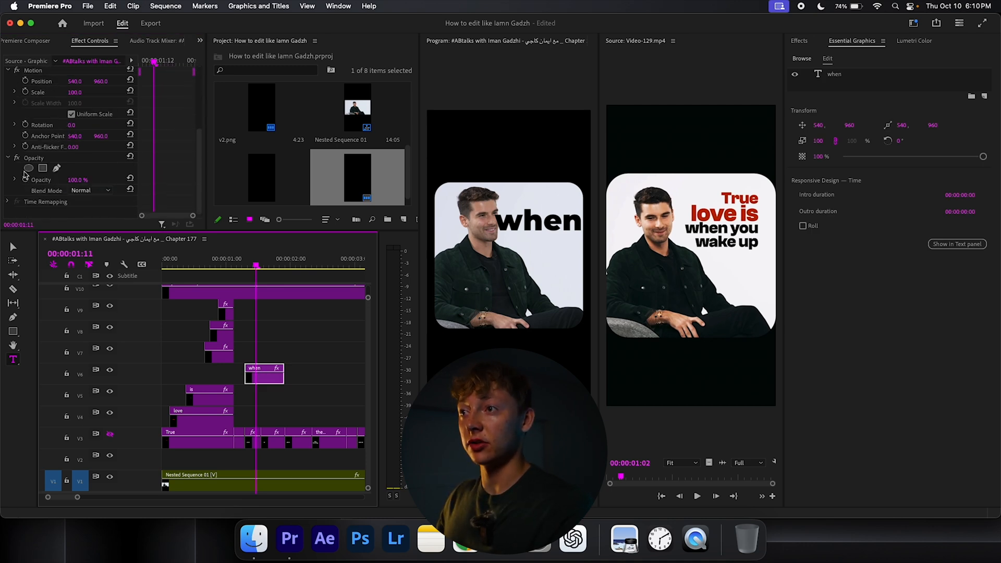
{"action": "mouse_move", "coordinate": [26, 180]}
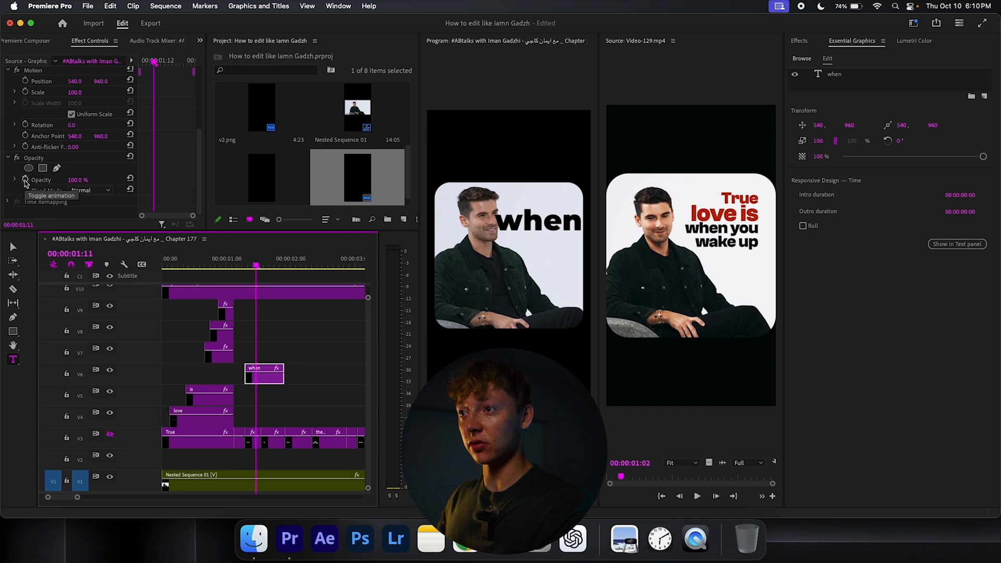
{"action": "left_click", "coordinate": [25, 180]}
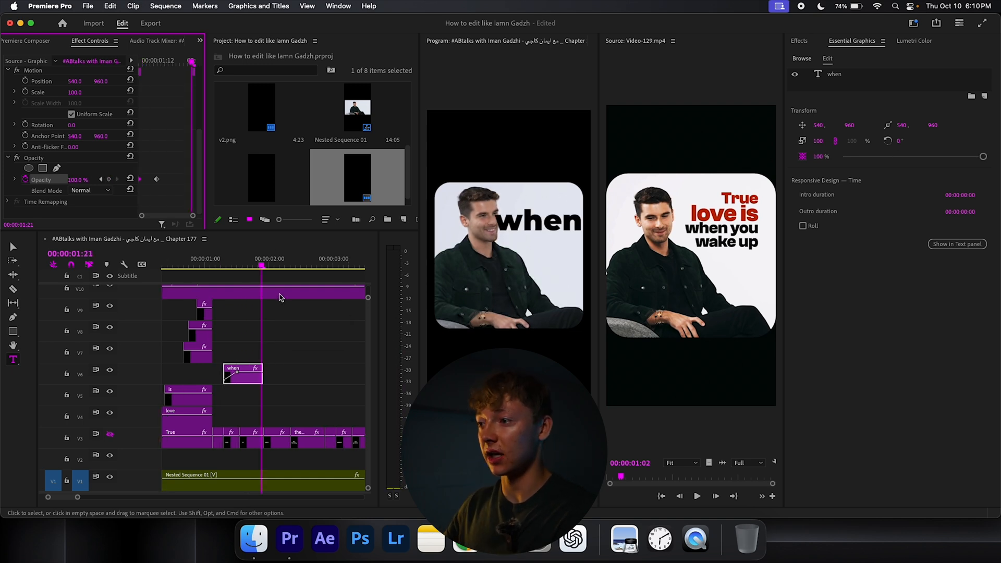
{"action": "left_click", "coordinate": [184, 265]}
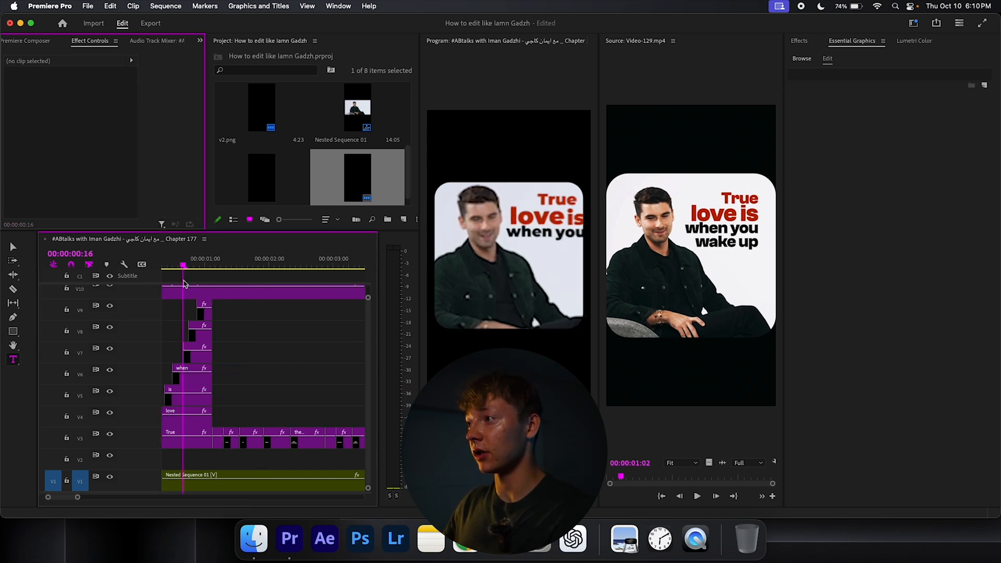
{"action": "left_click", "coordinate": [799, 40]}
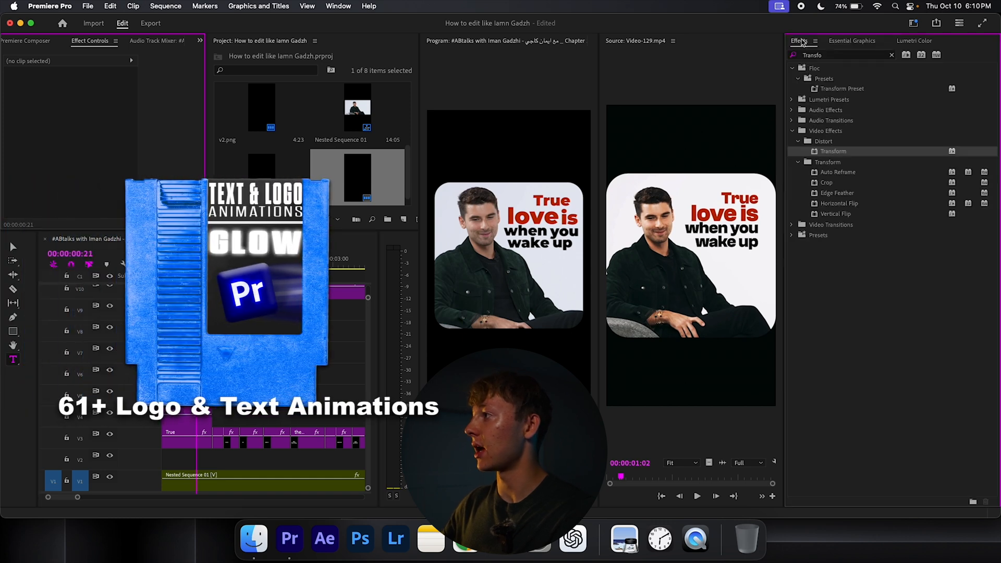
Step: Search the effects library for 'fade' and play the reference video
{"action": "left_click", "coordinate": [892, 54]}
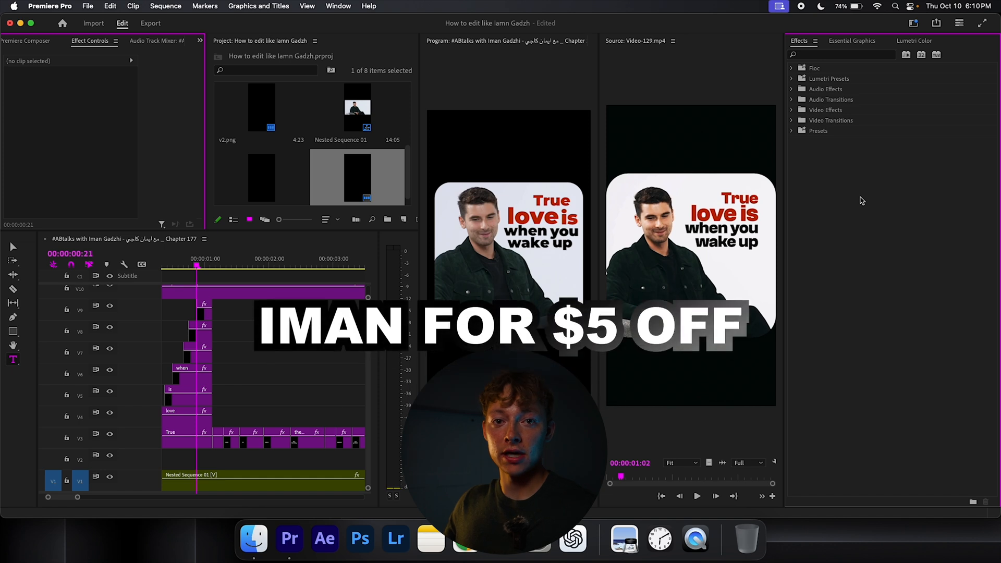
{"action": "type", "text": "fade"}
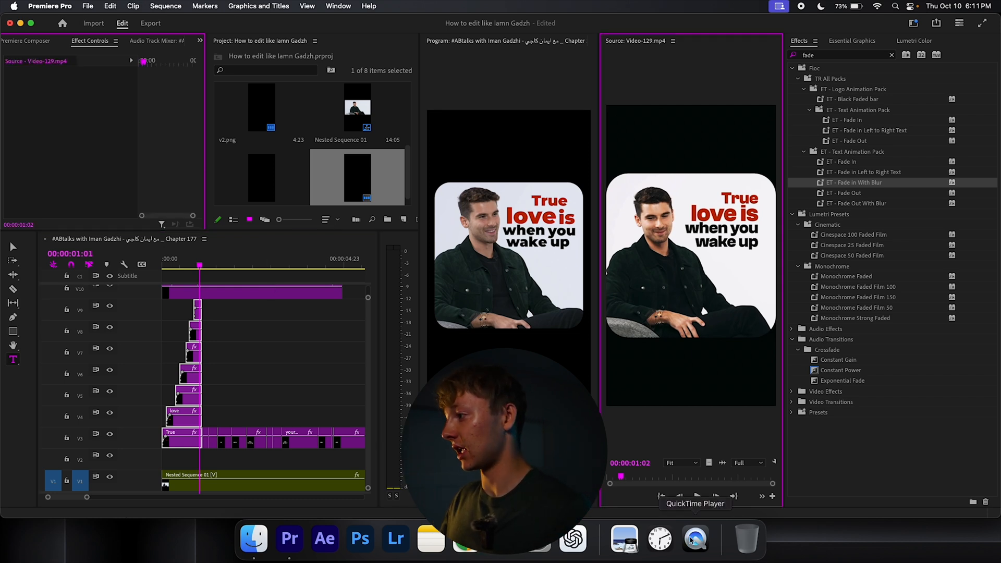
{"action": "left_click", "coordinate": [697, 496]}
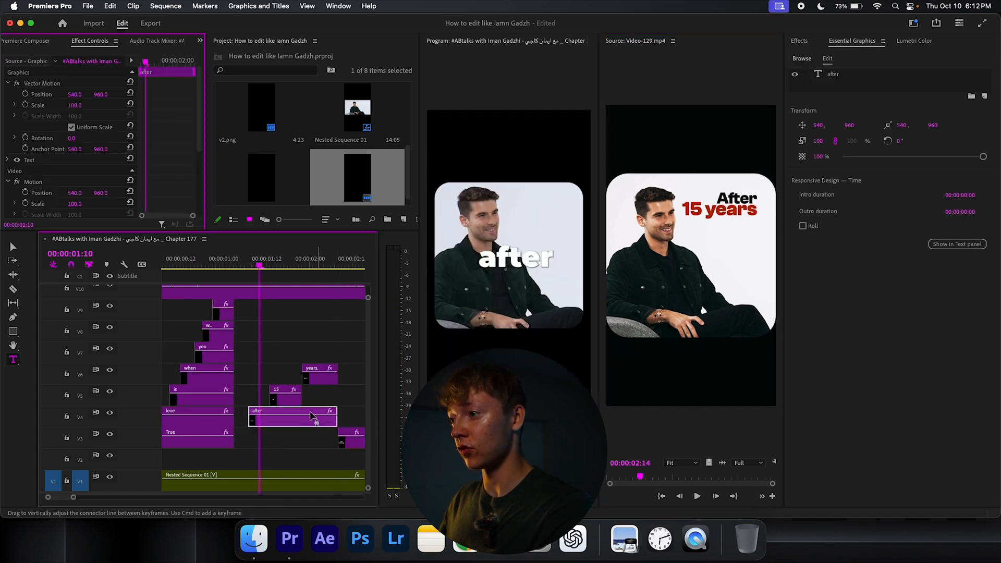
Step: Fill the '15' and 'years' captions red (BD0000) and confirm After's white fill
{"action": "left_click", "coordinate": [326, 347]}
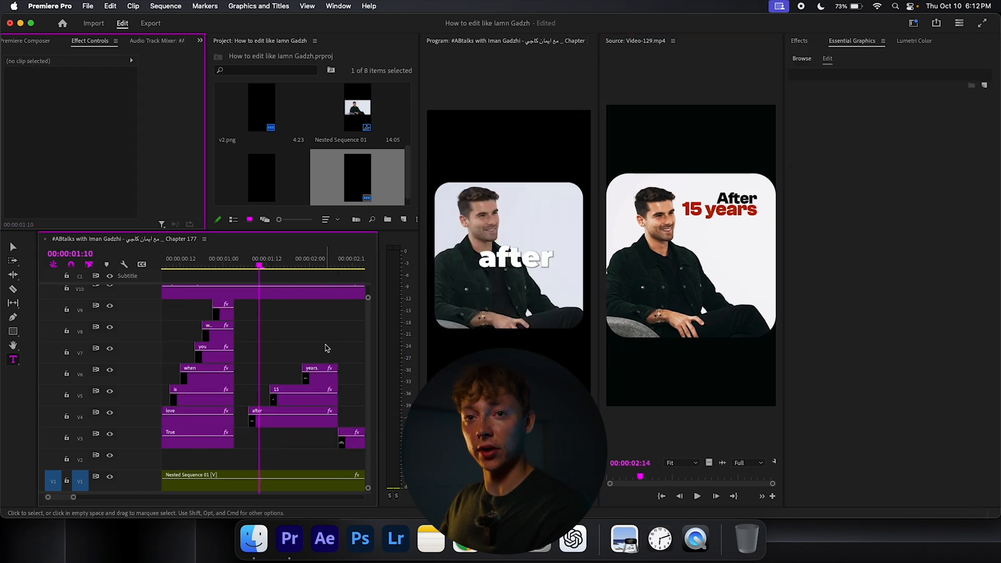
{"action": "left_click", "coordinate": [292, 412]}
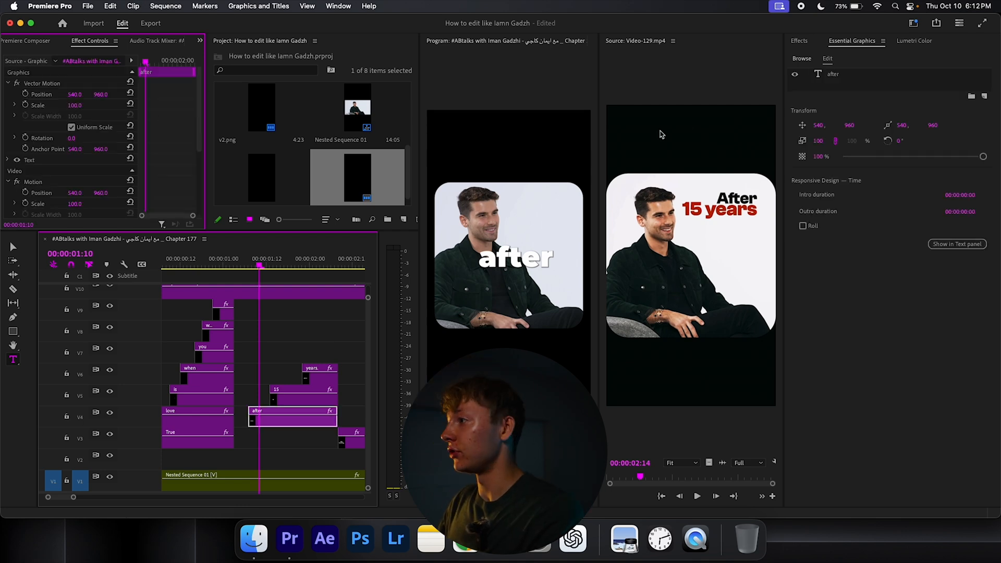
{"action": "left_click", "coordinate": [29, 159]}
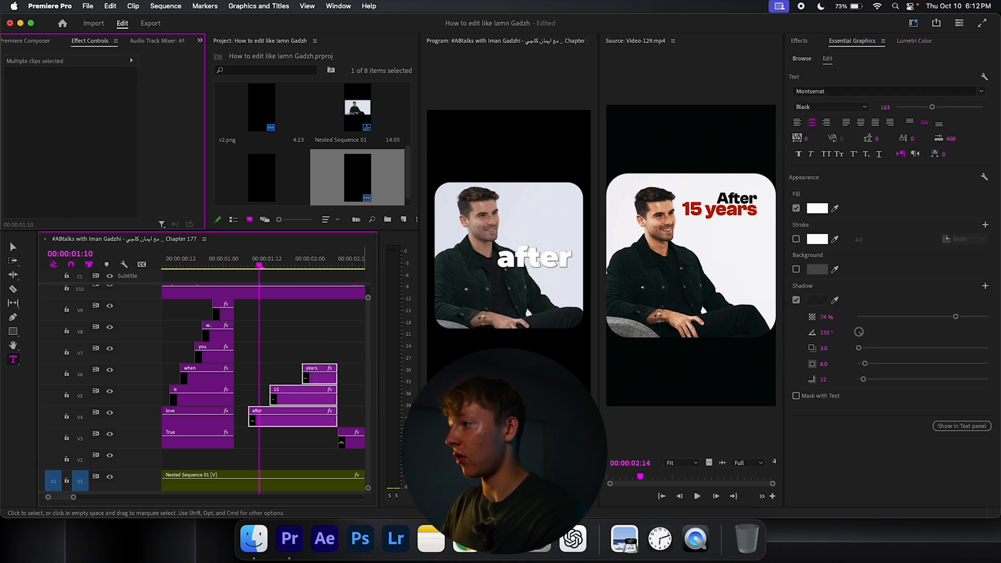
{"action": "left_click", "coordinate": [287, 342]}
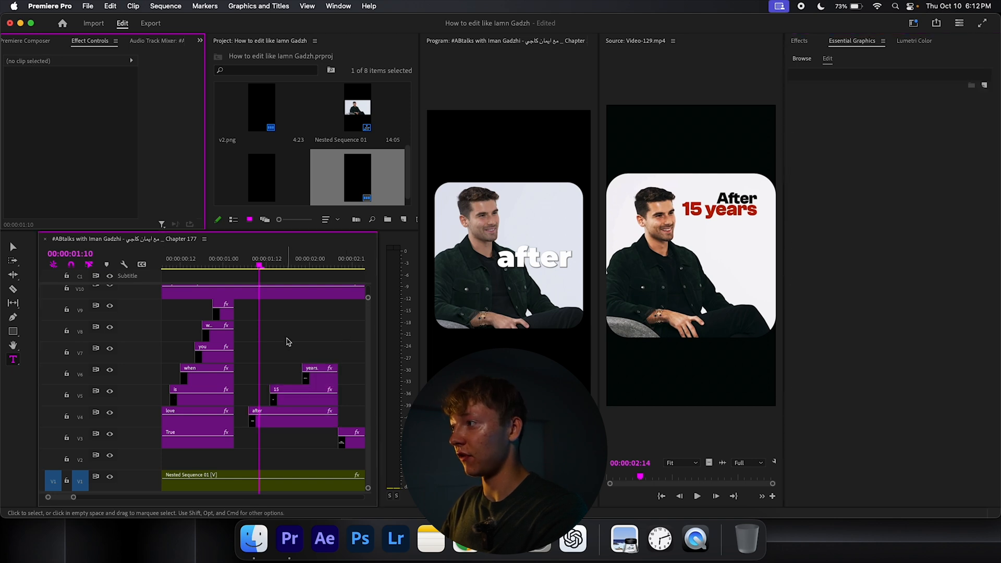
{"action": "left_click", "coordinate": [302, 397]}
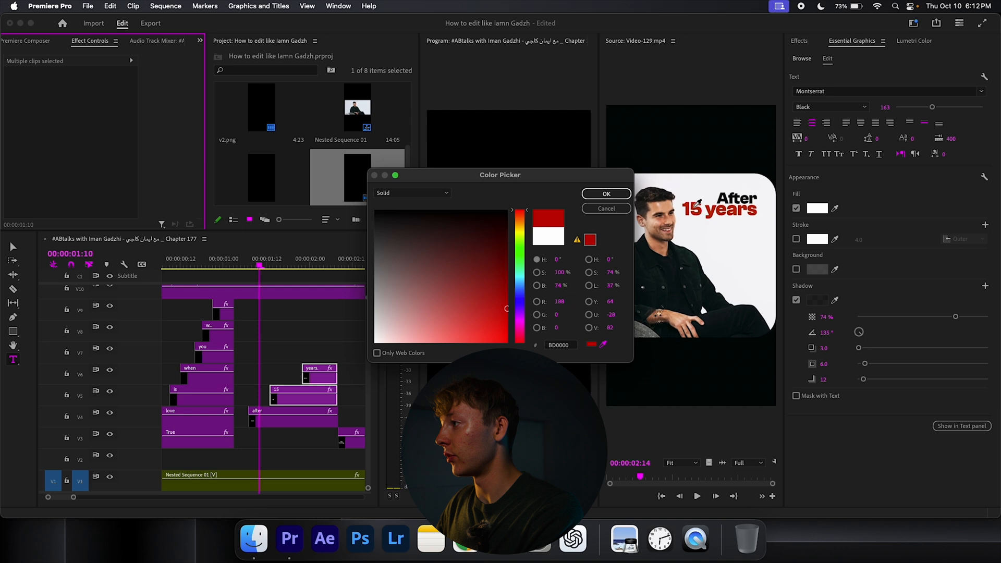
{"action": "left_click", "coordinate": [605, 194]}
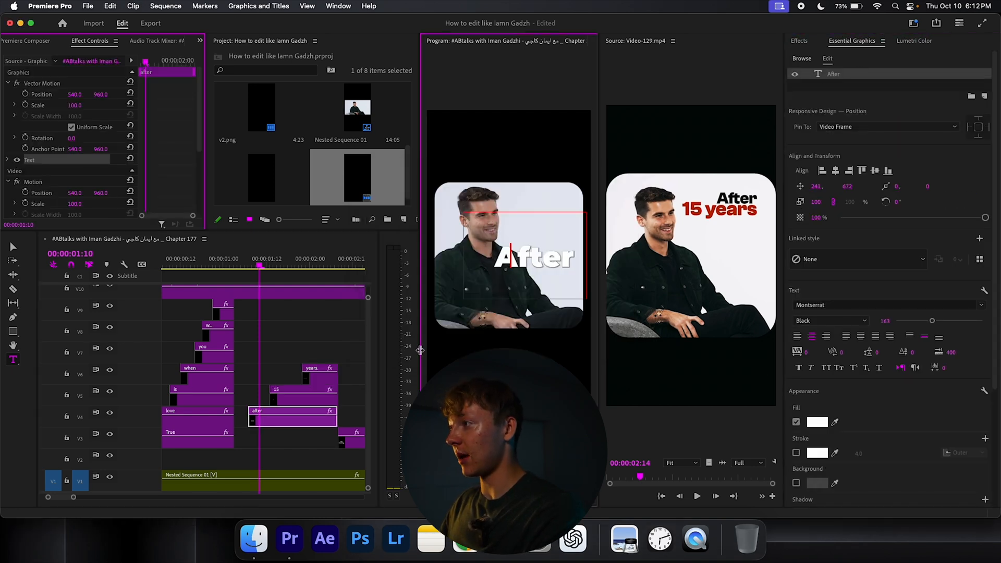
{"action": "left_click", "coordinate": [817, 422]}
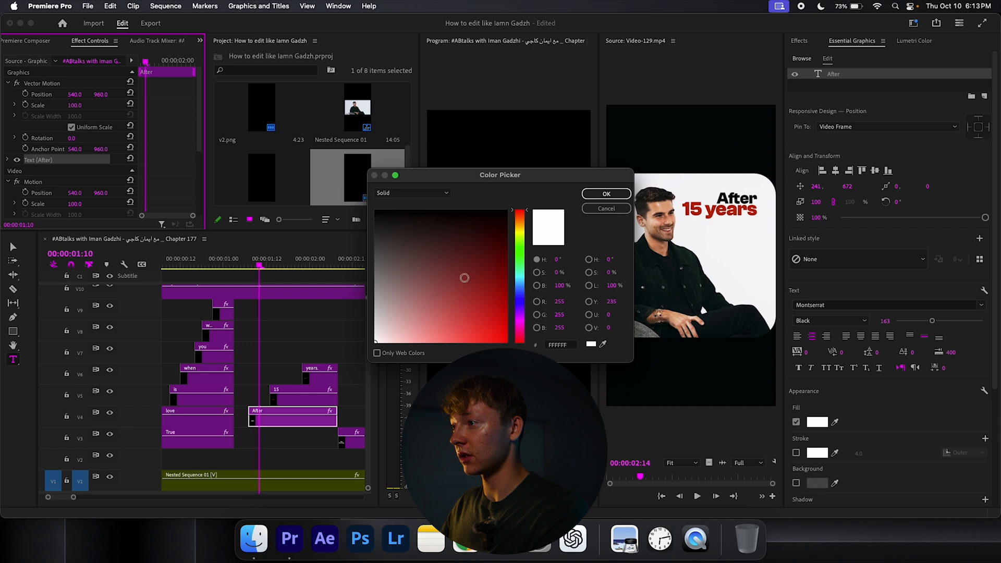
{"action": "left_click", "coordinate": [605, 194]}
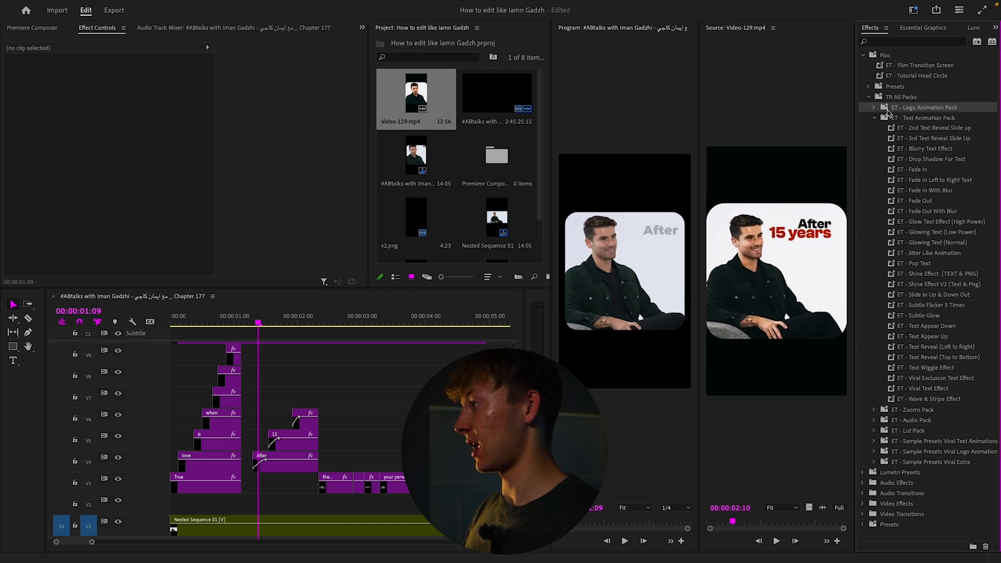
Step: Expand the ET - Logo Animation Pack presets in the Effects panel
{"action": "left_click", "coordinate": [874, 108]}
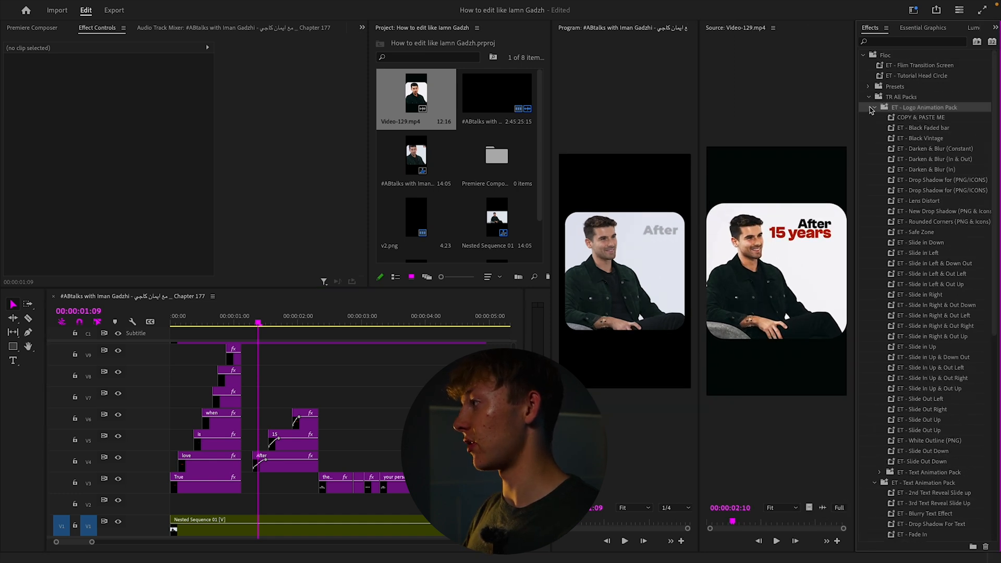
{"action": "left_click", "coordinate": [870, 108]}
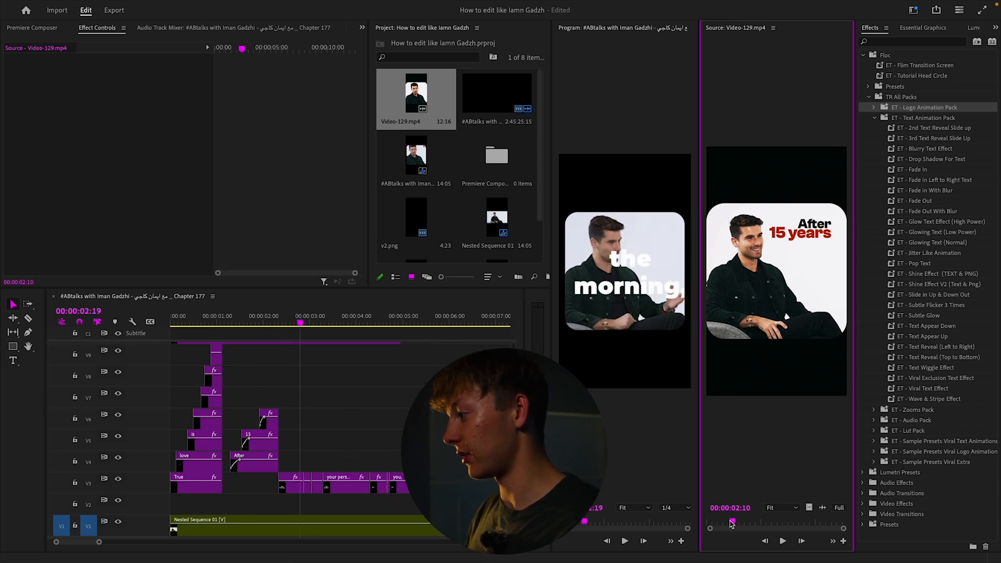
Step: Check the reference captions, then give the 'the morning' caption a black fill
{"action": "left_click", "coordinate": [782, 540]}
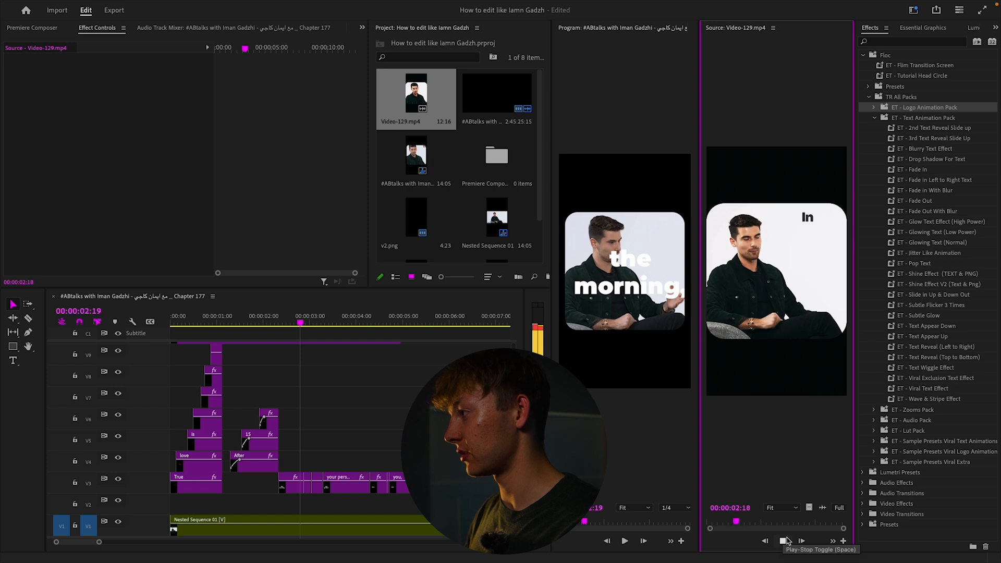
{"action": "left_click", "coordinate": [785, 541]}
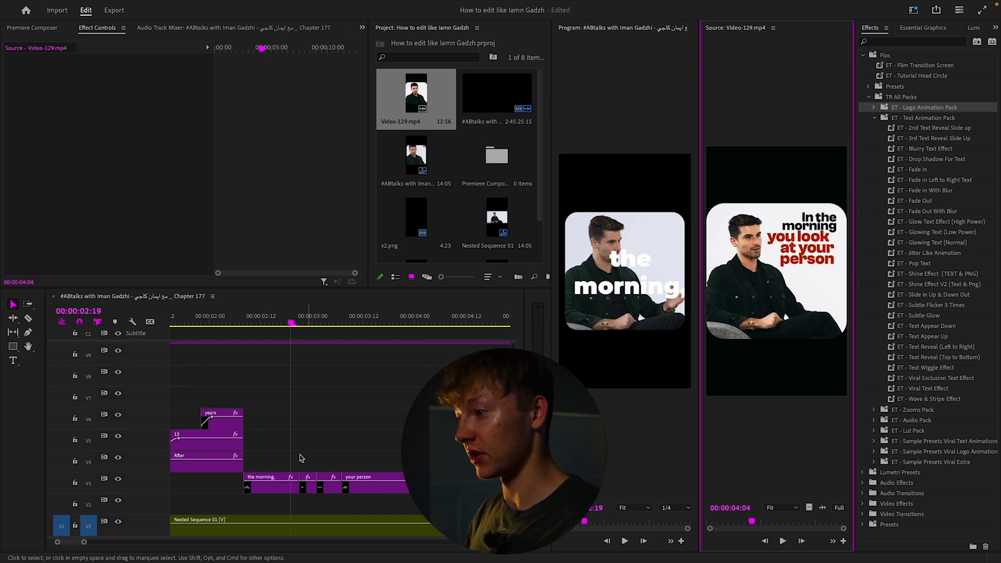
{"action": "left_click", "coordinate": [261, 477]}
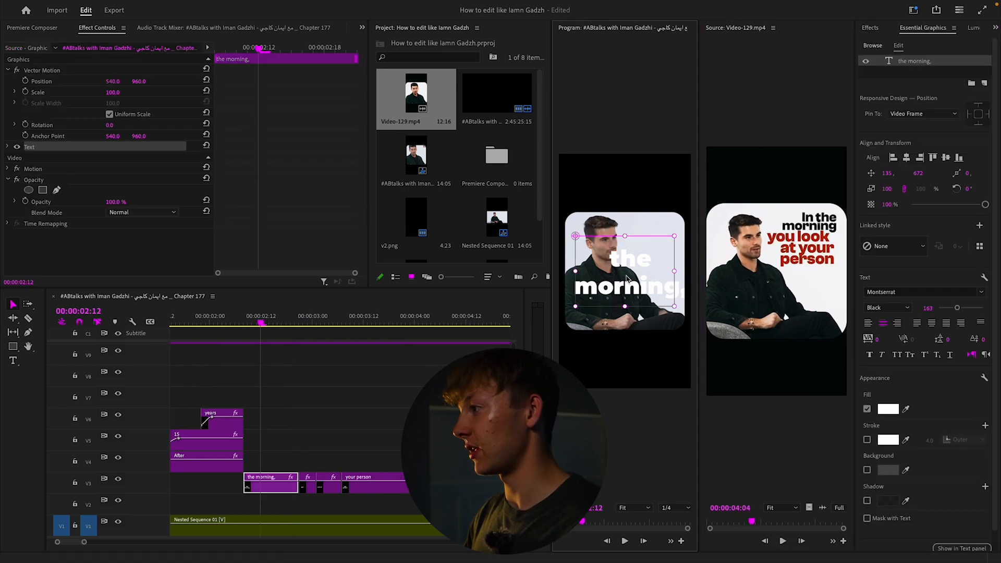
{"action": "left_click", "coordinate": [888, 410]}
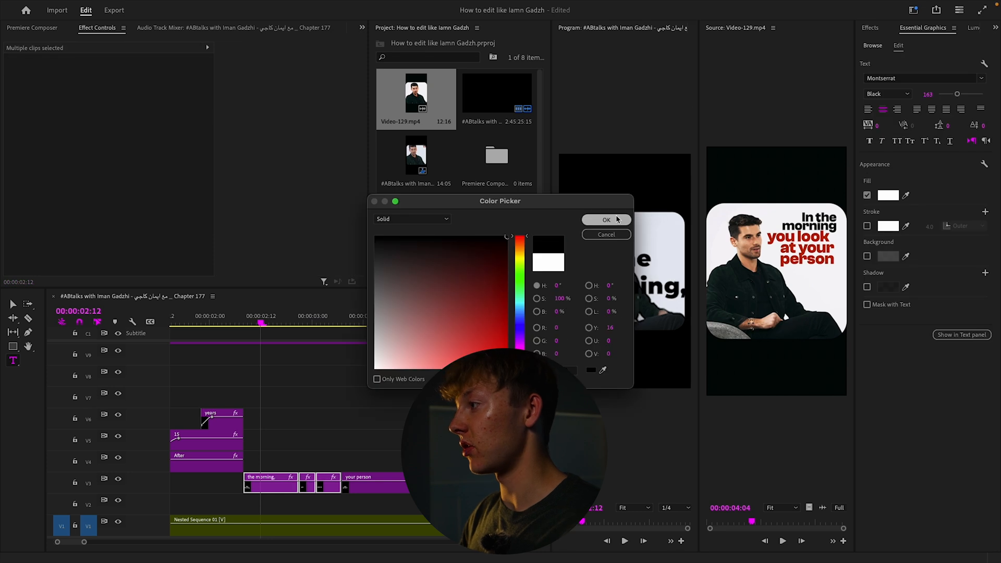
{"action": "left_click", "coordinate": [605, 220]}
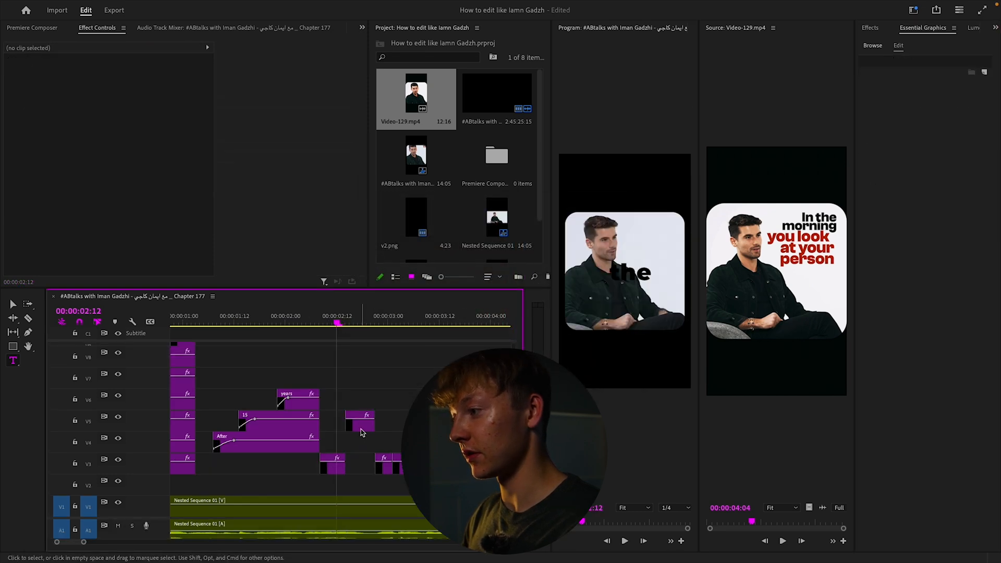
{"action": "left_click", "coordinate": [382, 420]}
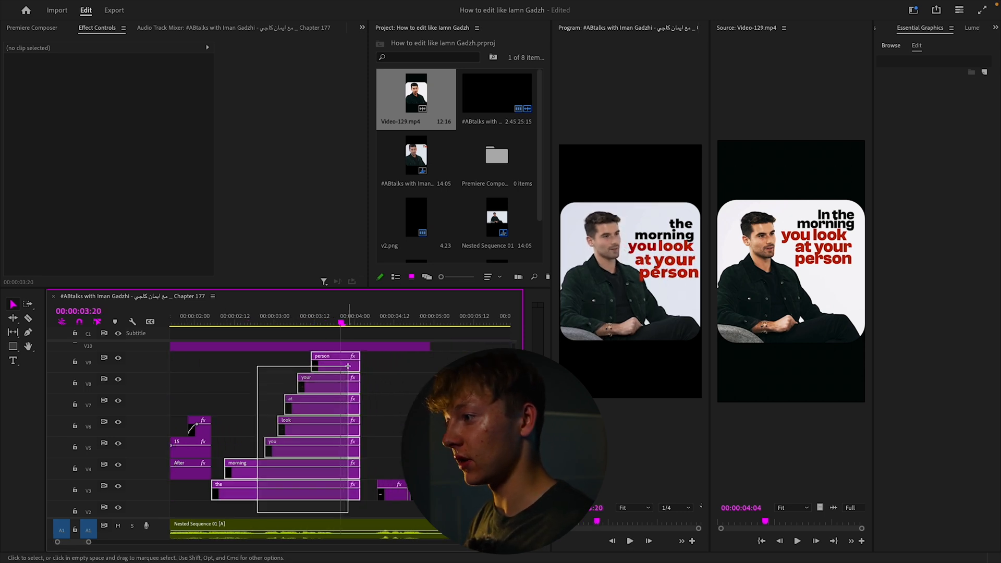
{"action": "left_click", "coordinate": [838, 28]}
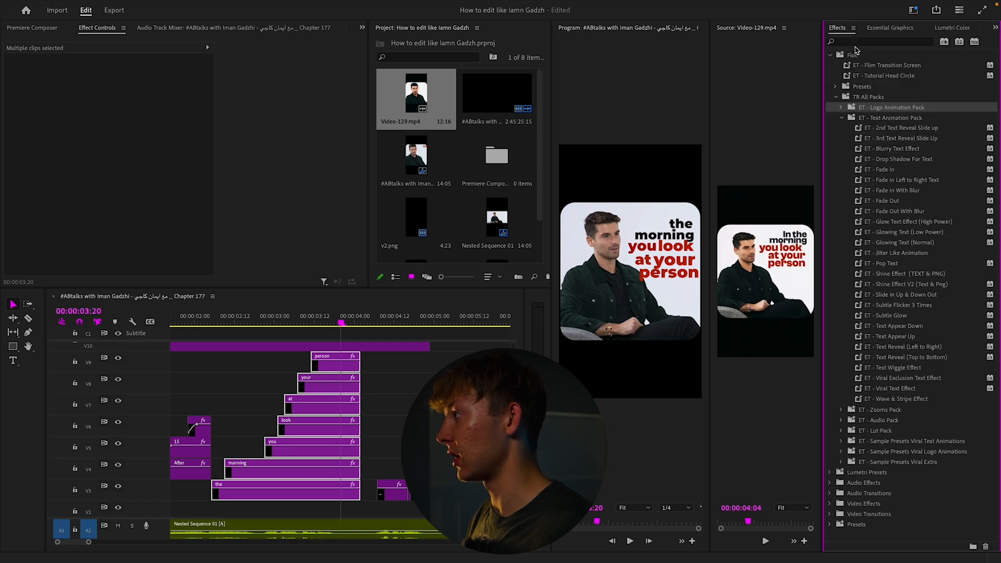
{"action": "left_click", "coordinate": [629, 541]}
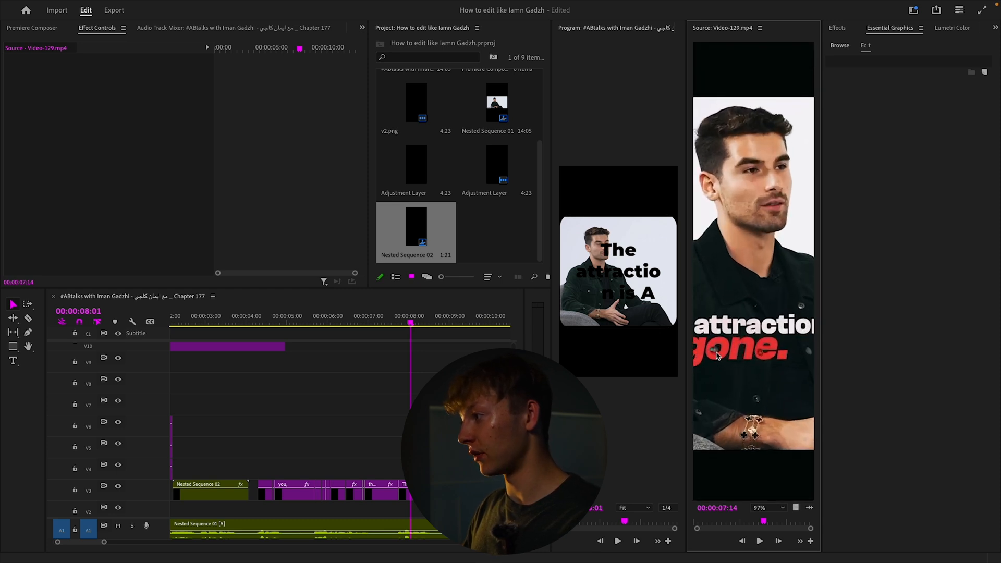
Step: Fill the caption word 'them.' red to match the reference
{"action": "left_click", "coordinate": [768, 507]}
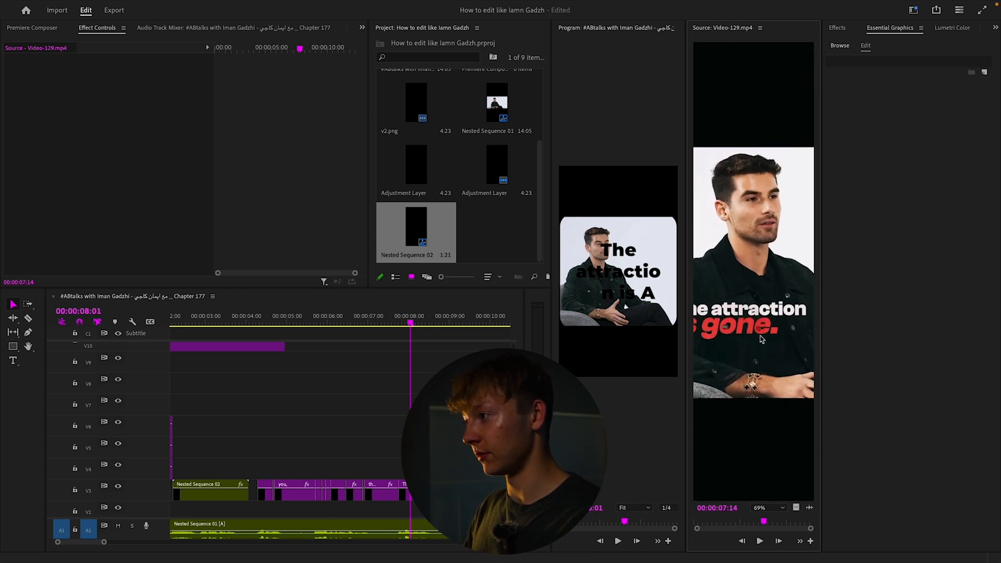
{"action": "left_click", "coordinate": [341, 487]}
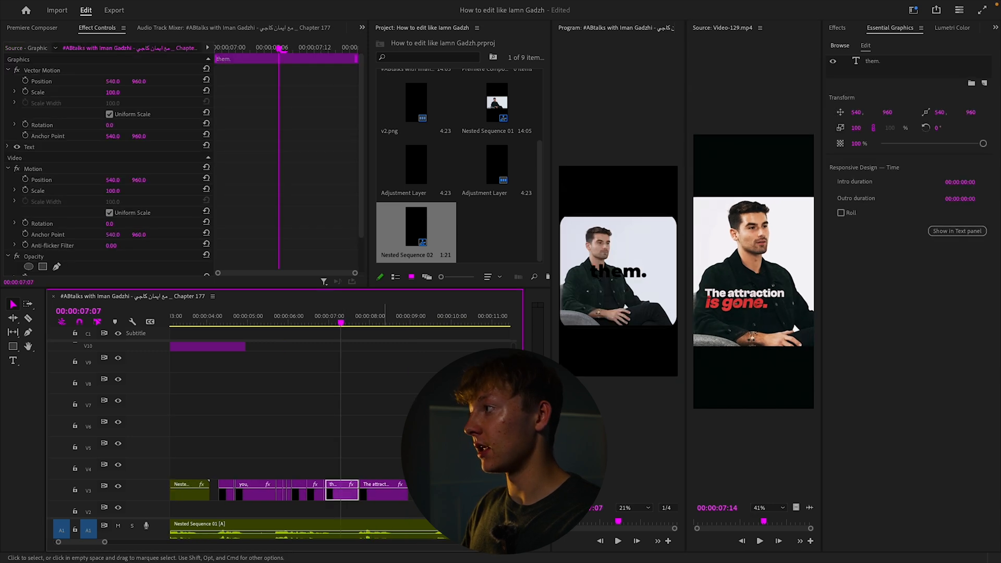
{"action": "left_click", "coordinate": [617, 288]}
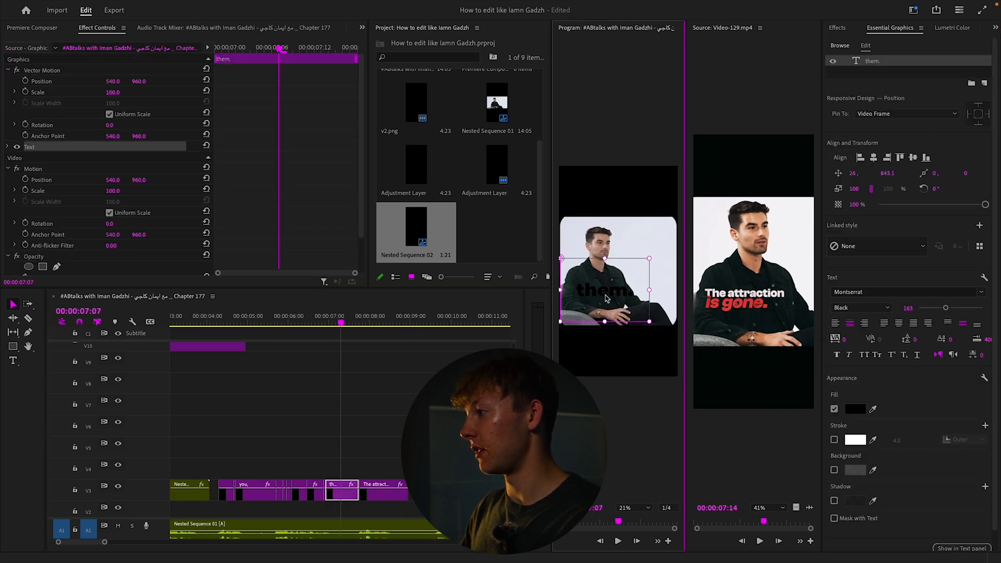
{"action": "left_click", "coordinate": [856, 409]}
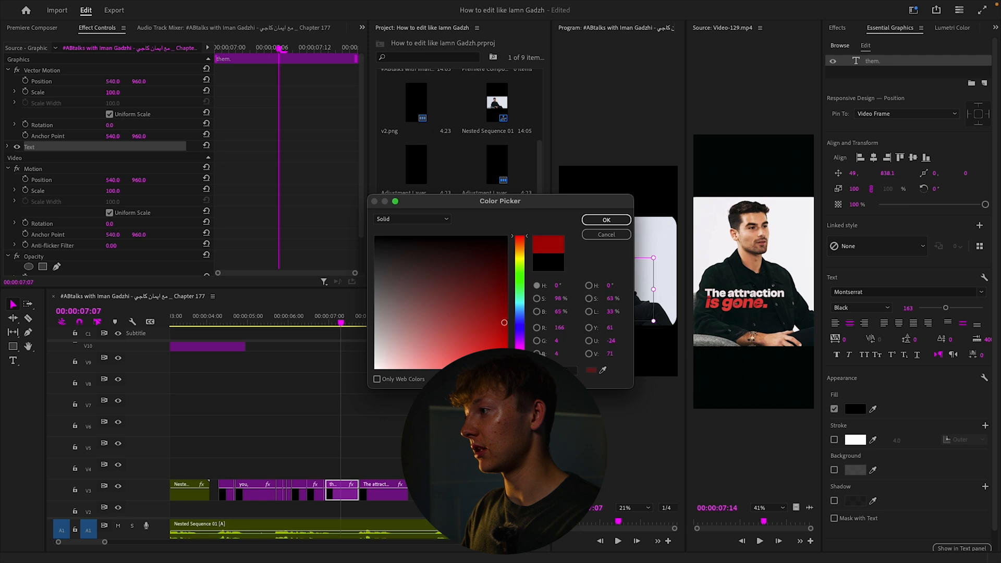
{"action": "left_click", "coordinate": [605, 219]}
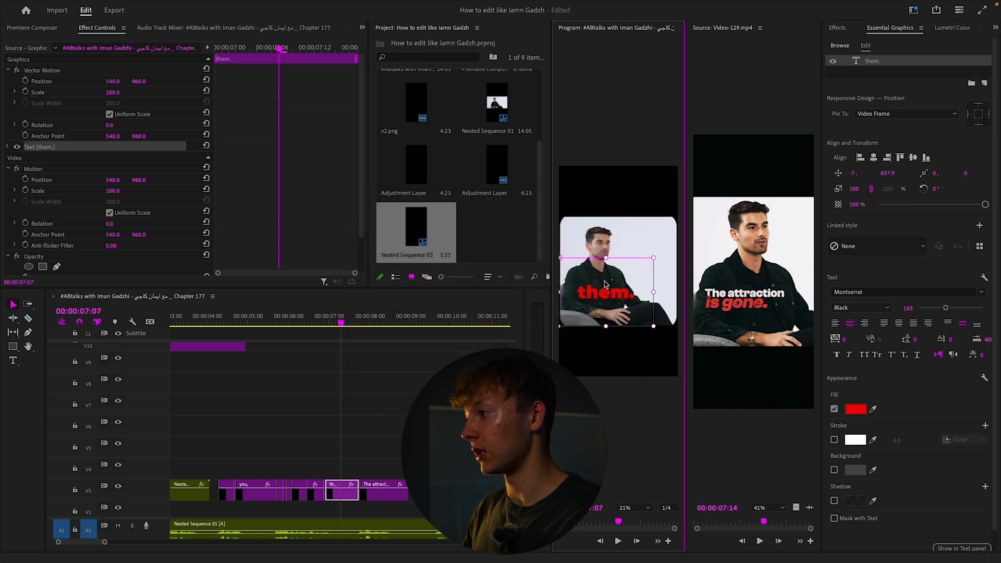
Step: Choose an Opacity blend mode for the 'them.' caption
{"action": "scroll", "scroll_direction": "down", "scroll_amount": 3}
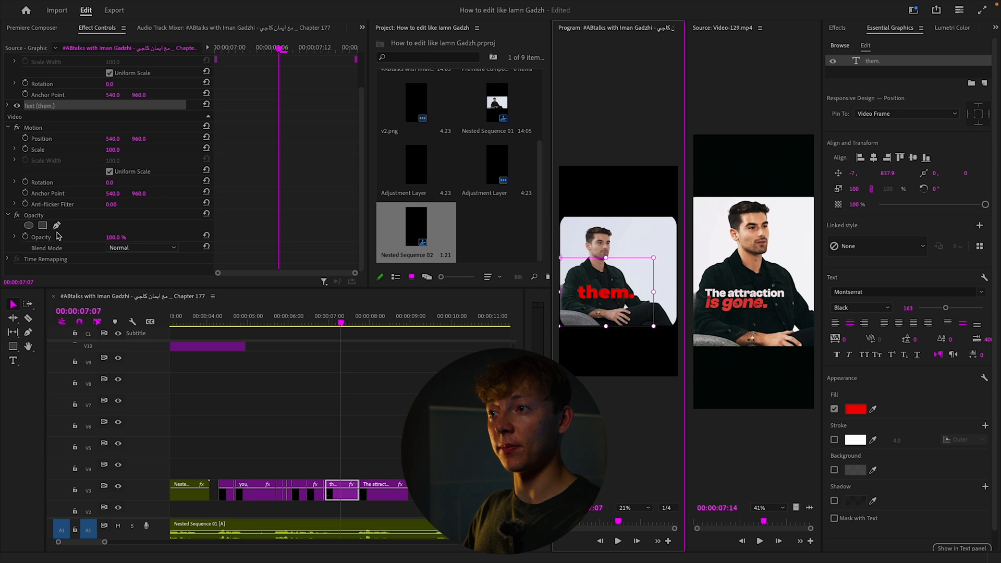
{"action": "left_click", "coordinate": [141, 247]}
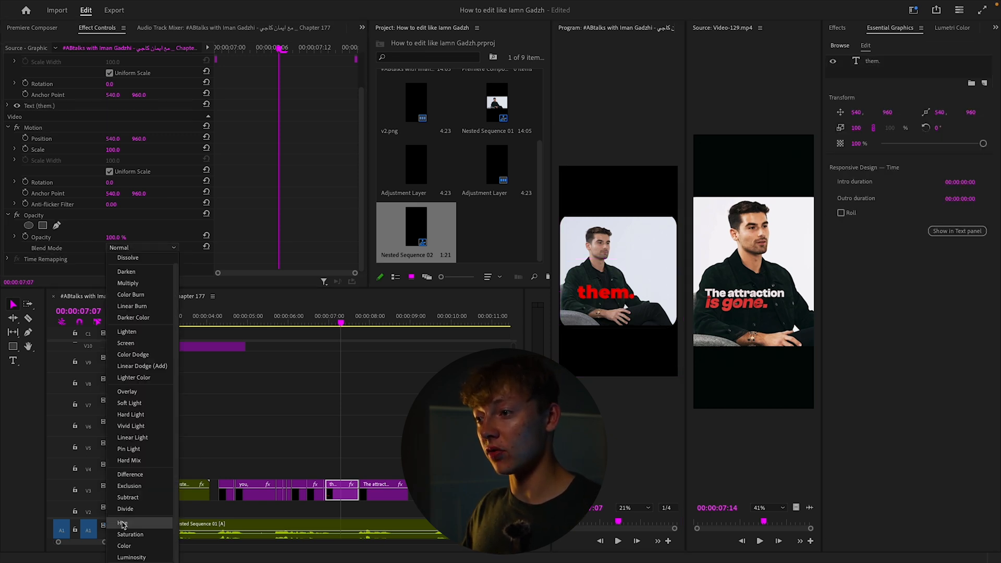
{"action": "left_click", "coordinate": [129, 486]}
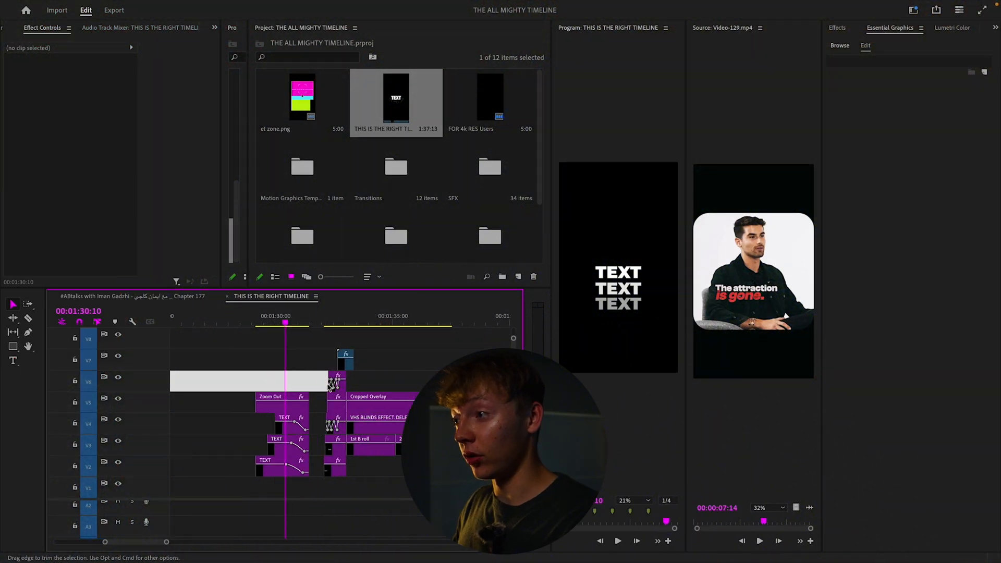
Step: Select the top TEXT title clip and scrub ahead to preview the TEXT titles
{"action": "left_click", "coordinate": [617, 540]}
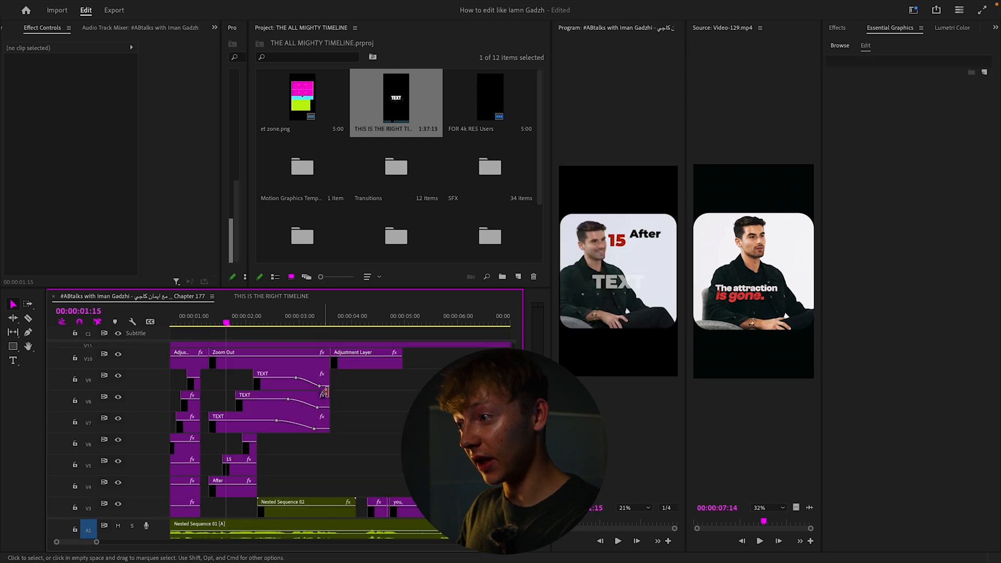
{"action": "left_click", "coordinate": [262, 374]}
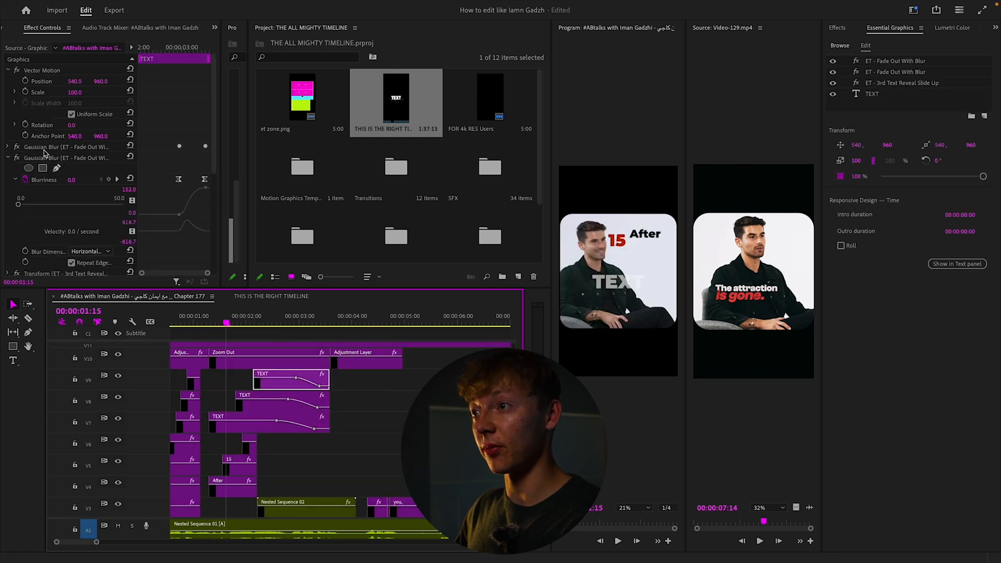
{"action": "scroll", "scroll_direction": "down", "scroll_amount": 3}
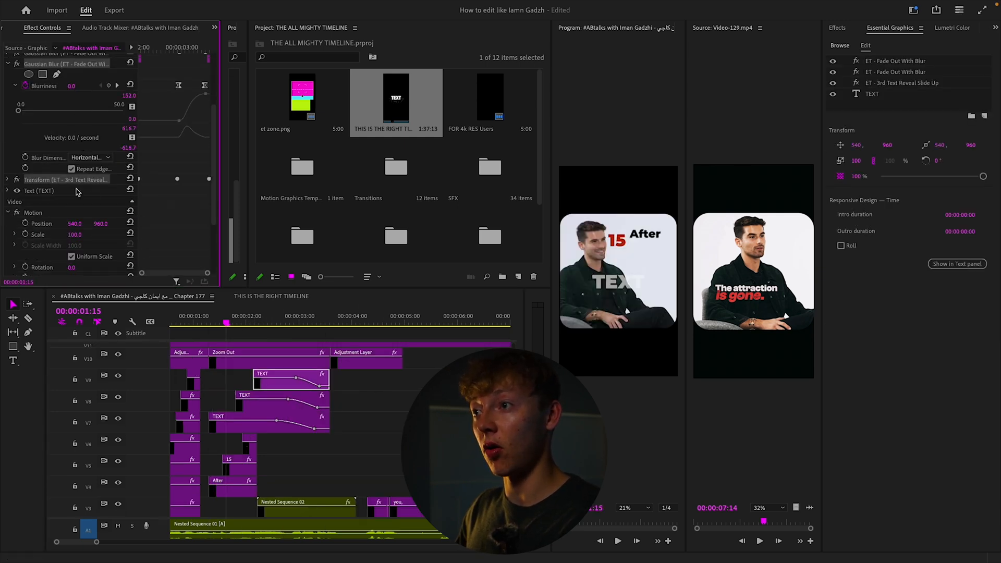
{"action": "scroll", "scroll_direction": "down", "scroll_amount": 3}
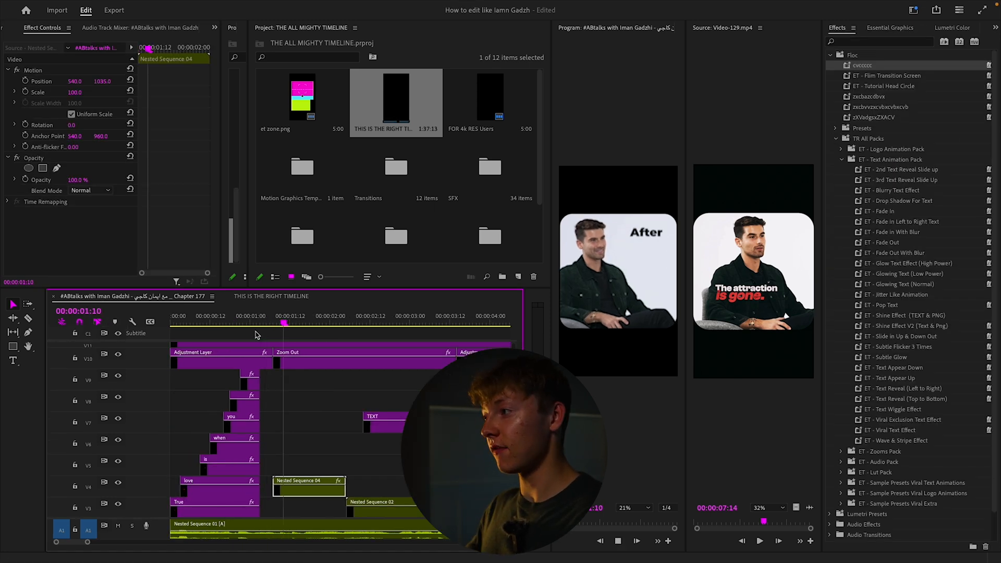
{"action": "left_click", "coordinate": [342, 324]}
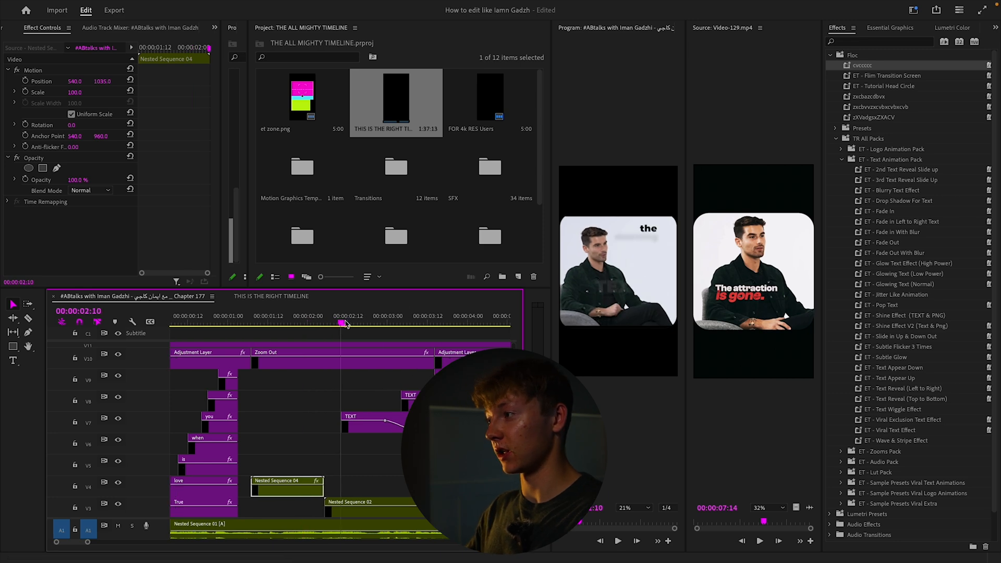
{"action": "left_click", "coordinate": [616, 540]}
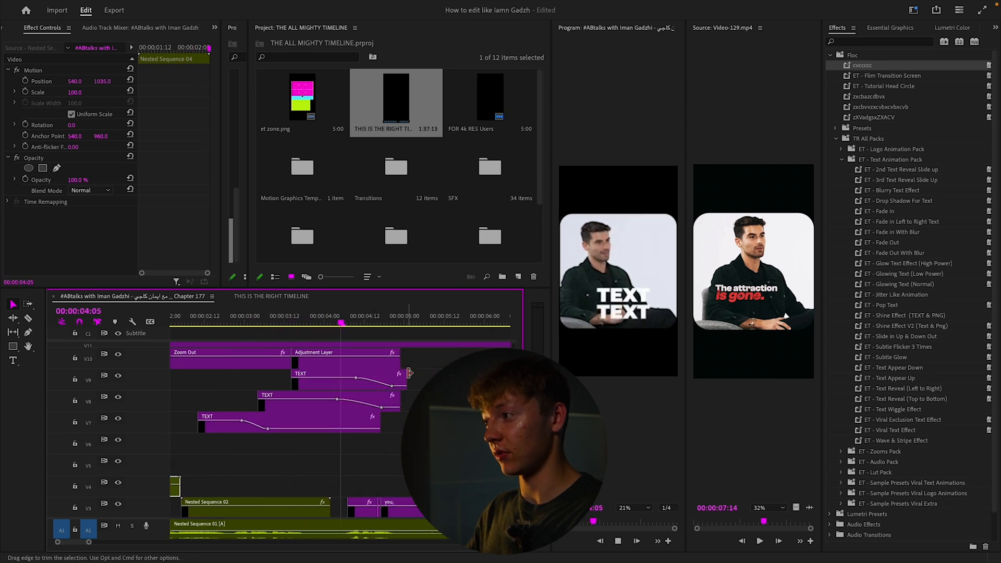